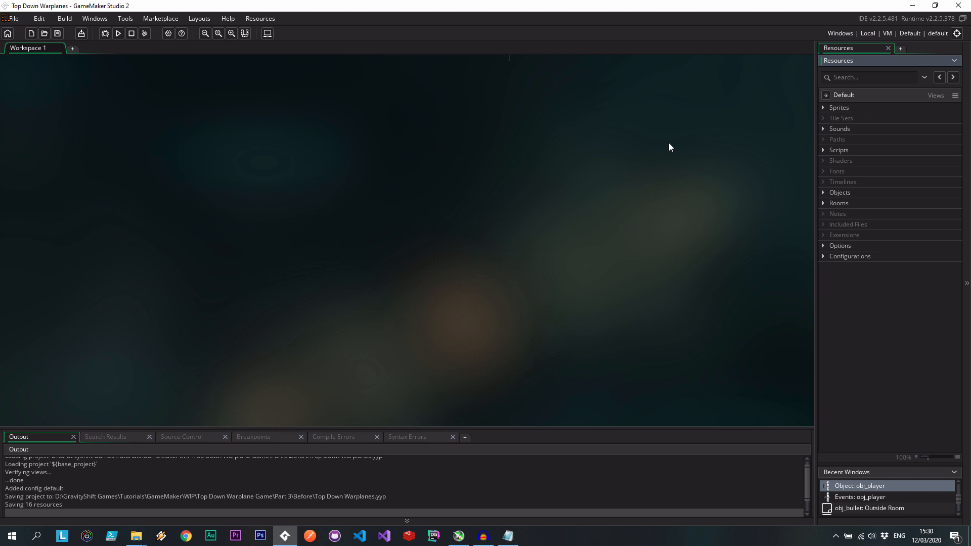
Bring up the Objects group's context menu in the Resources panel
right_click(841, 192)
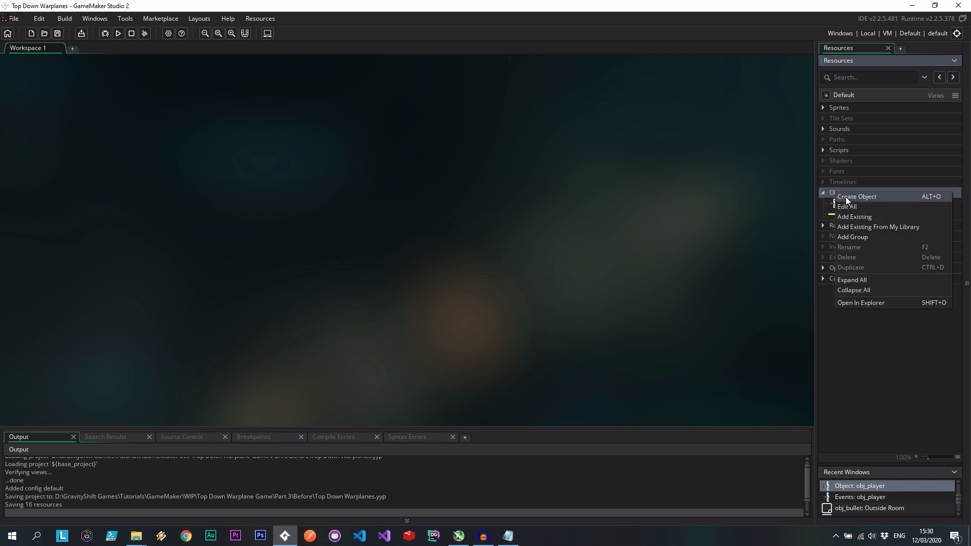
Create objects obj_enemy and obj_plane, then go to obj_player's parent settings
click(857, 196)
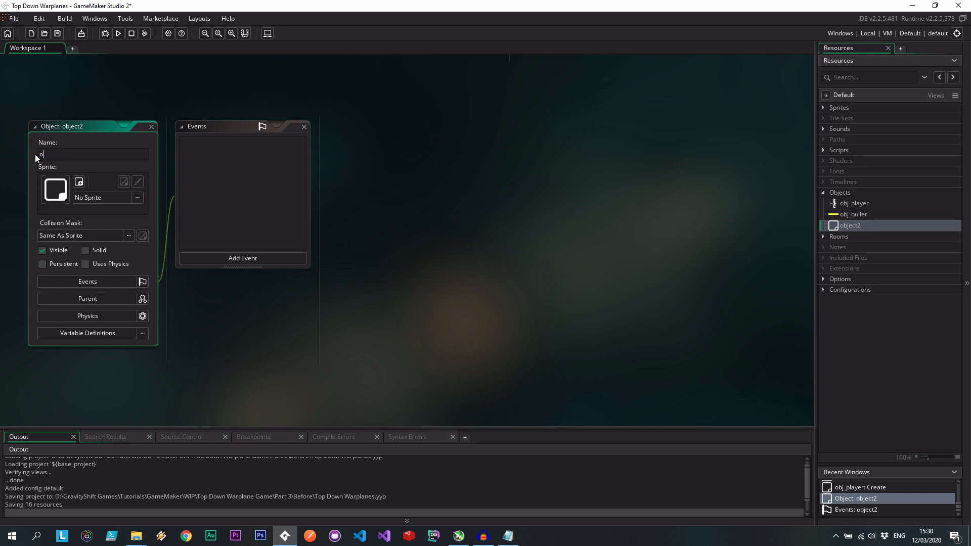
text(obj_enemy)
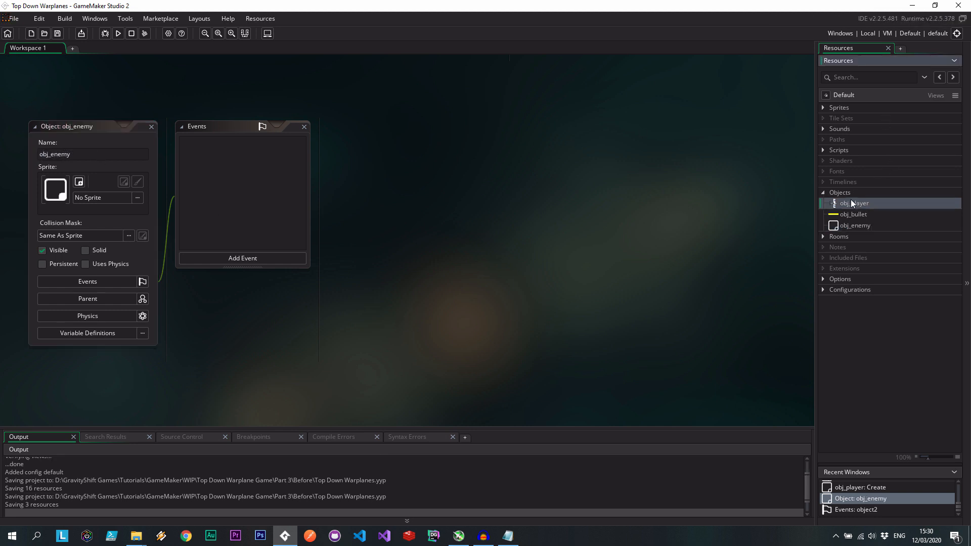
double_click(855, 203)
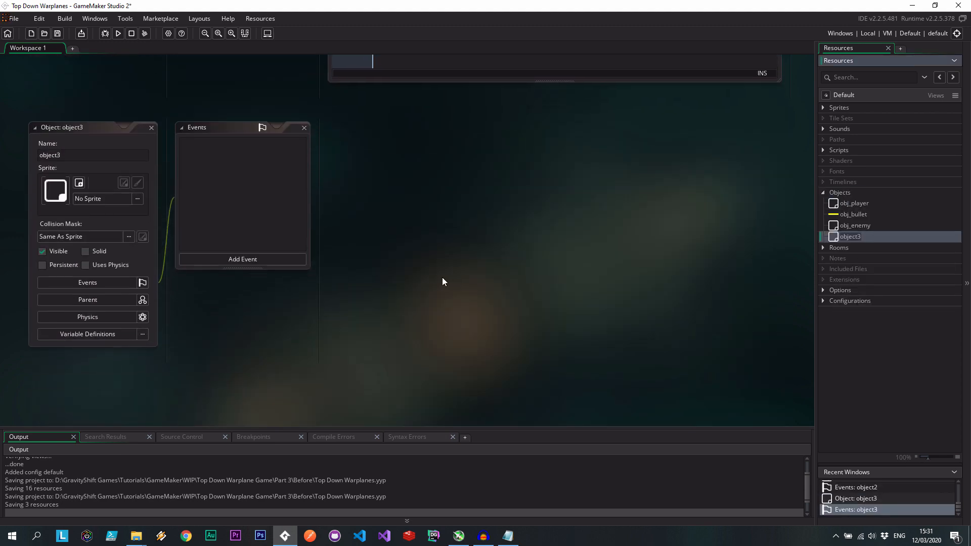
text(obj_plane)
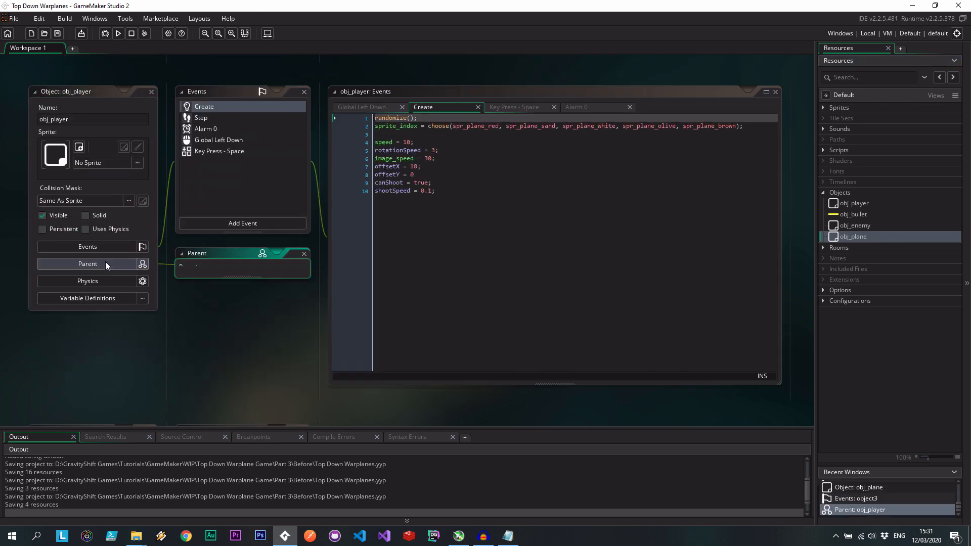
click(87, 263)
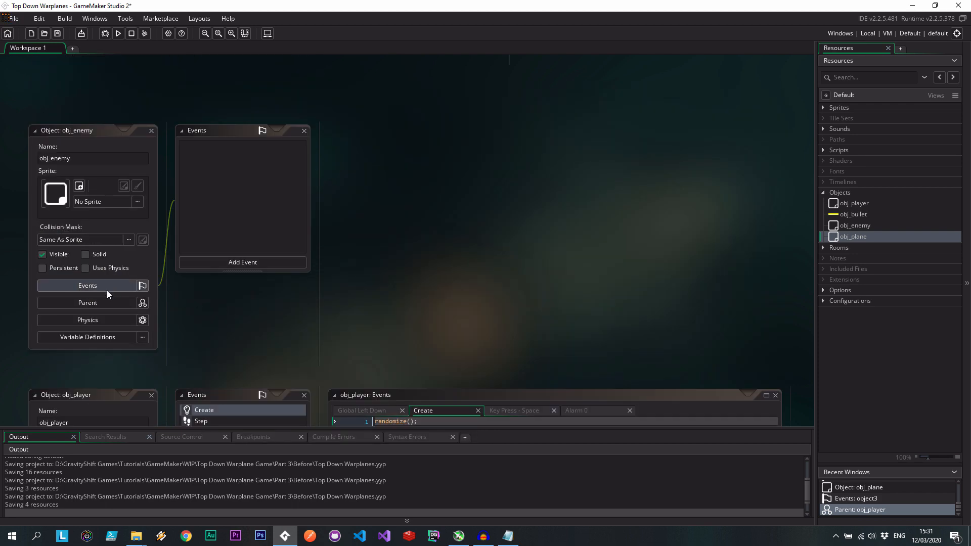
Make obj_plane the parent of obj_player and add a Create event holding the player's setup code
click(87, 302)
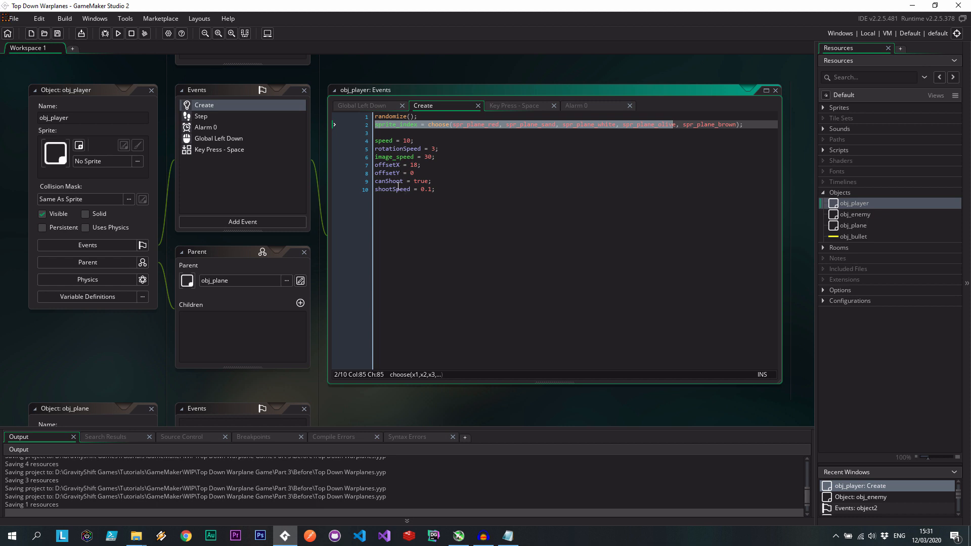
mouse_move(415, 205)
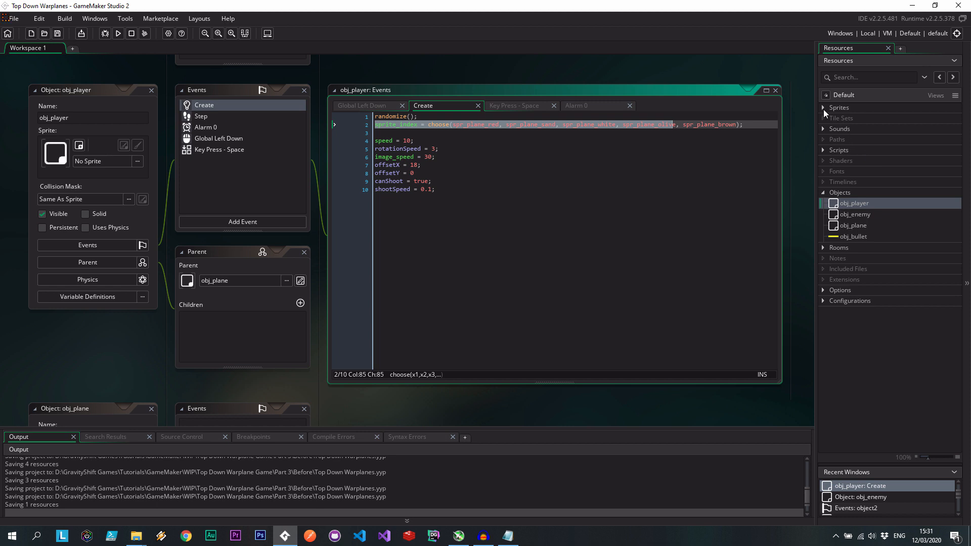
click(824, 107)
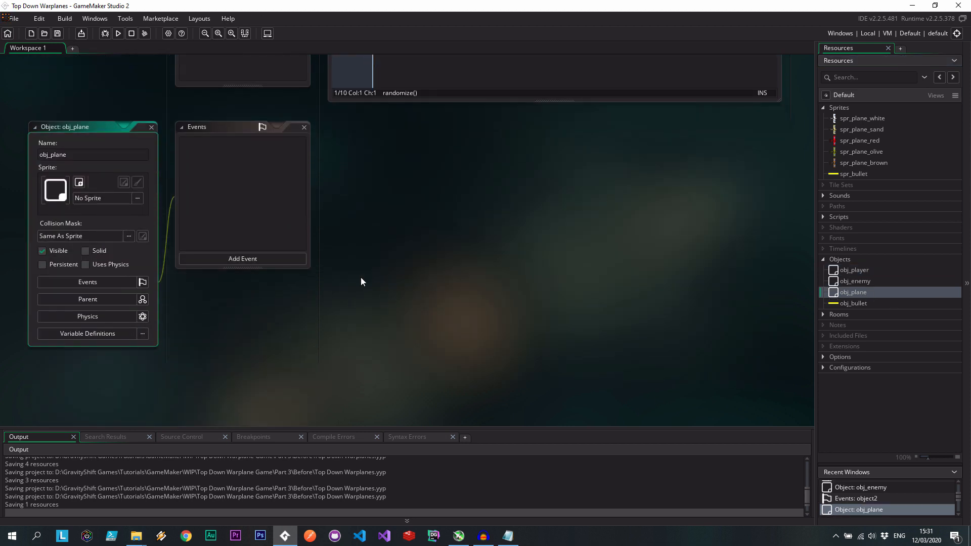
click(241, 259)
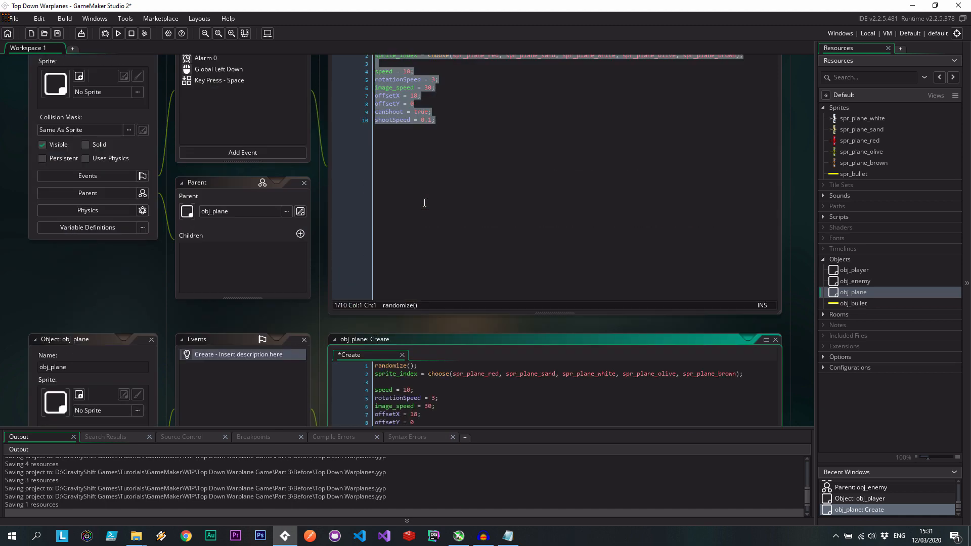
right_click(202, 127)
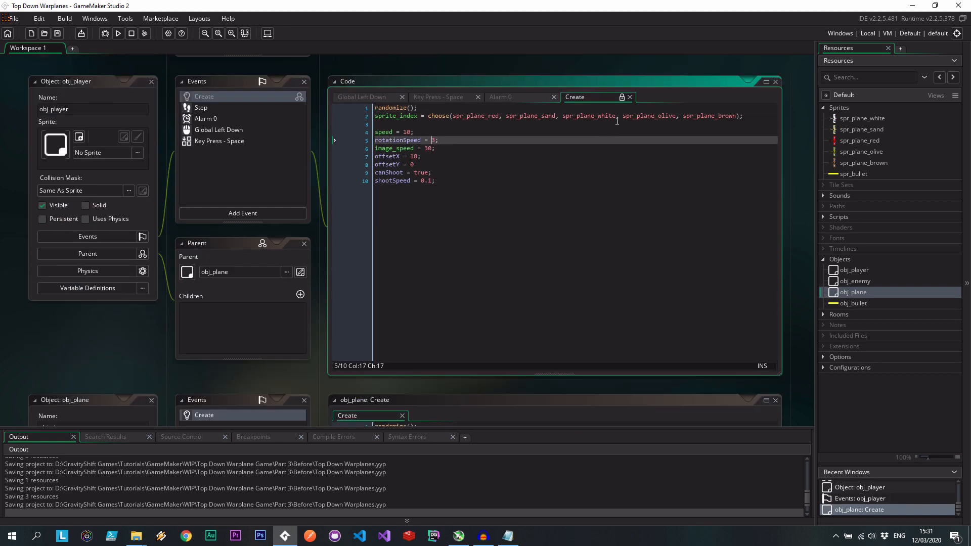
Add Alarm 0 and Step events to obj_plane with the player's alarm and turning code
click(206, 118)
text(canShoot = true;)
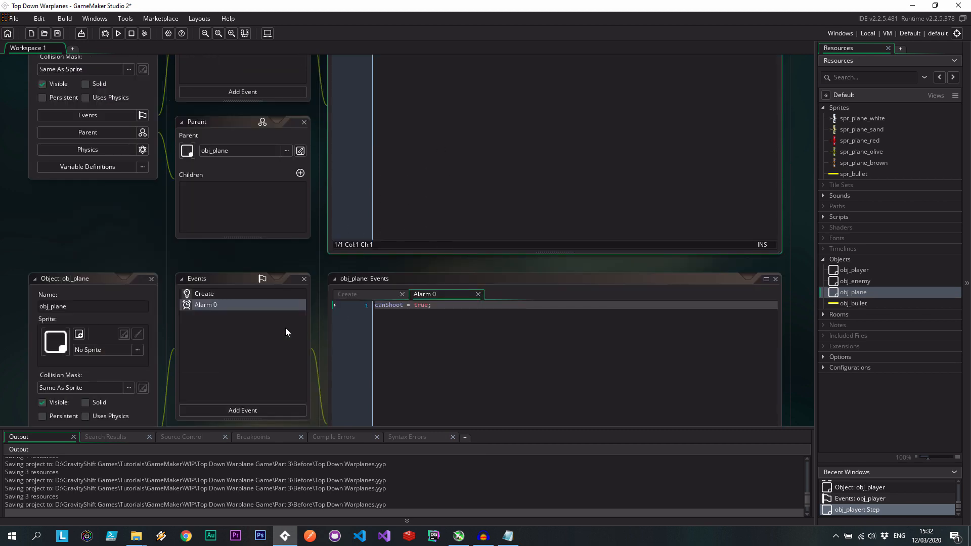
click(241, 410)
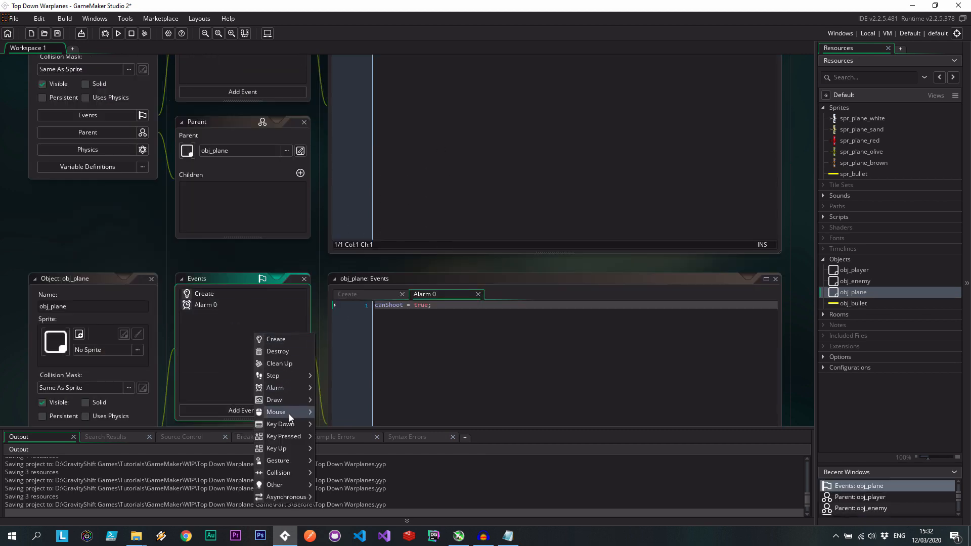
mouse_move(286, 376)
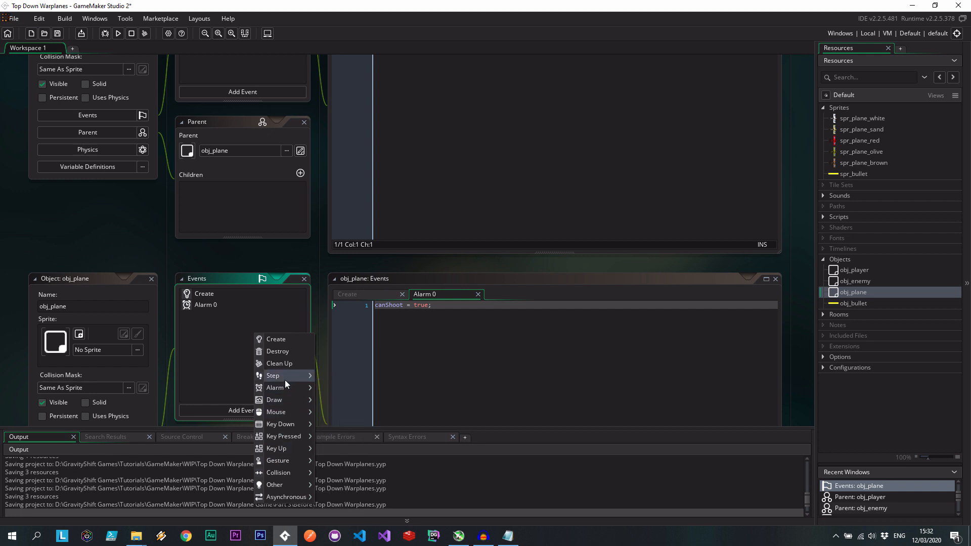
click(272, 376)
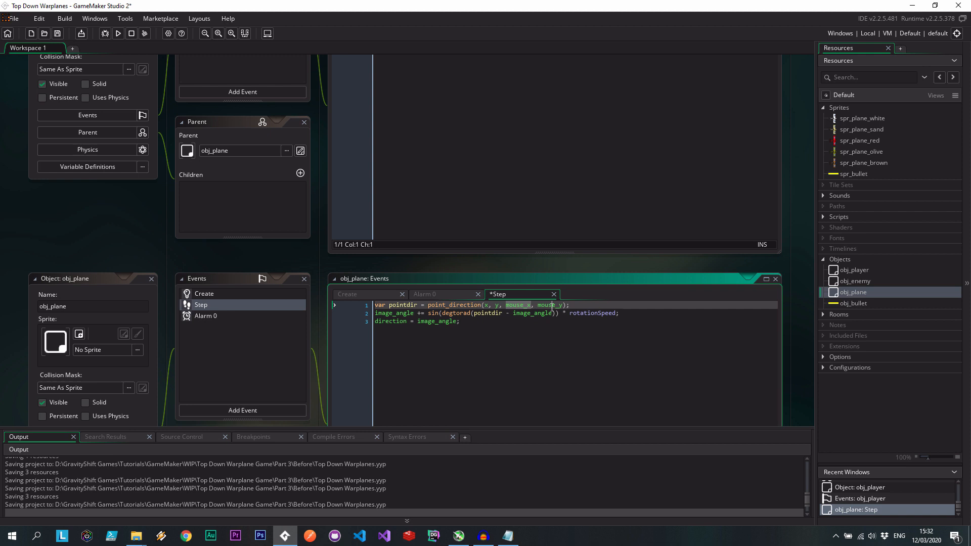
Replace mouse_x and mouse_y with targetX and targetY in obj_plane's Step code
double_click(551, 304)
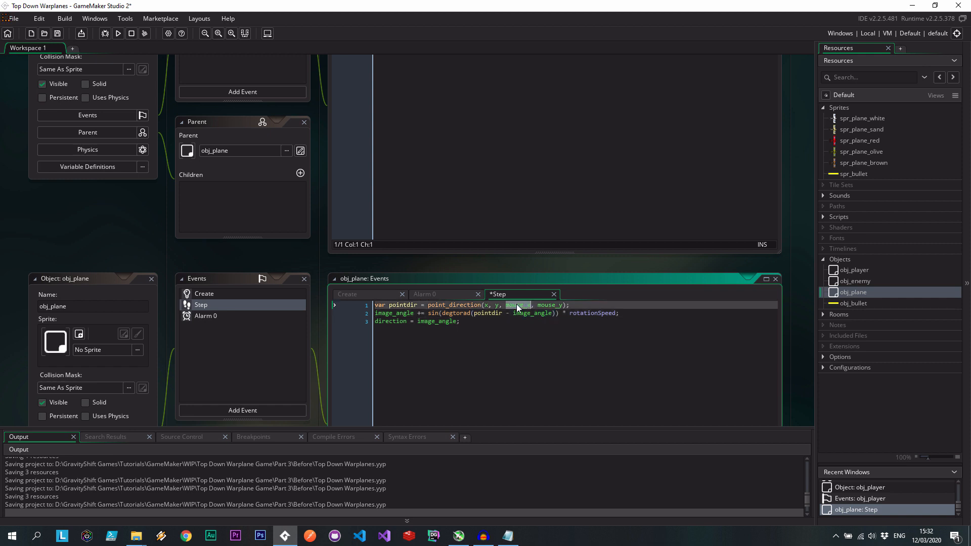
text(targetX)
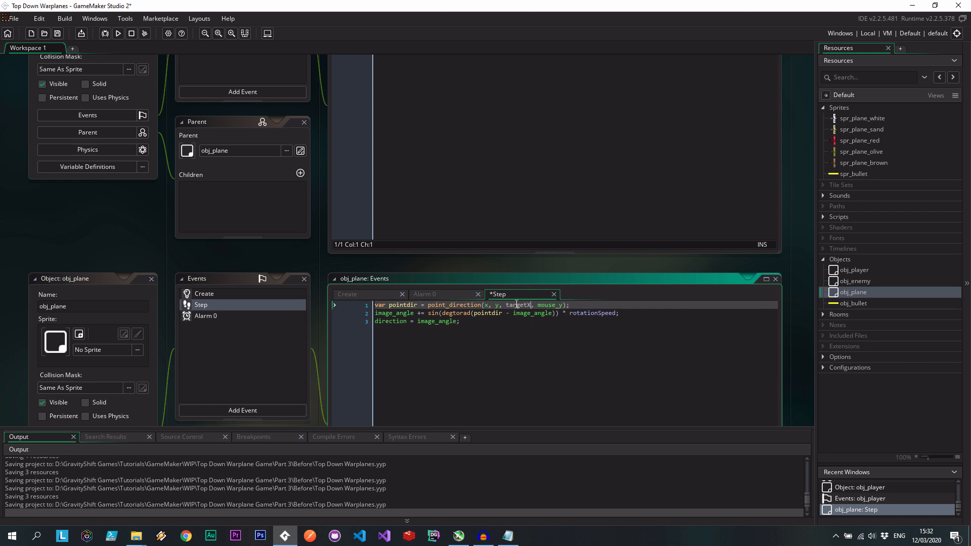
double_click(547, 305)
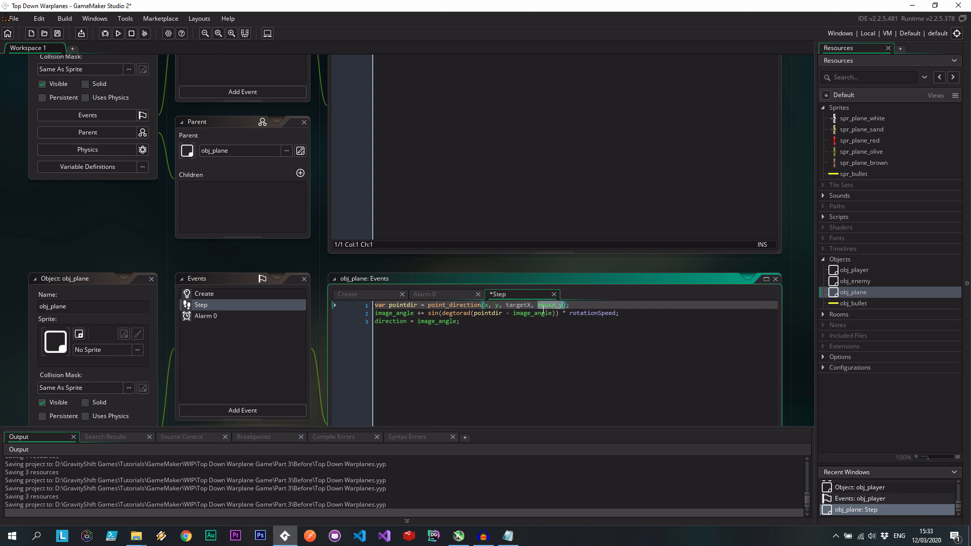
text(targetY)
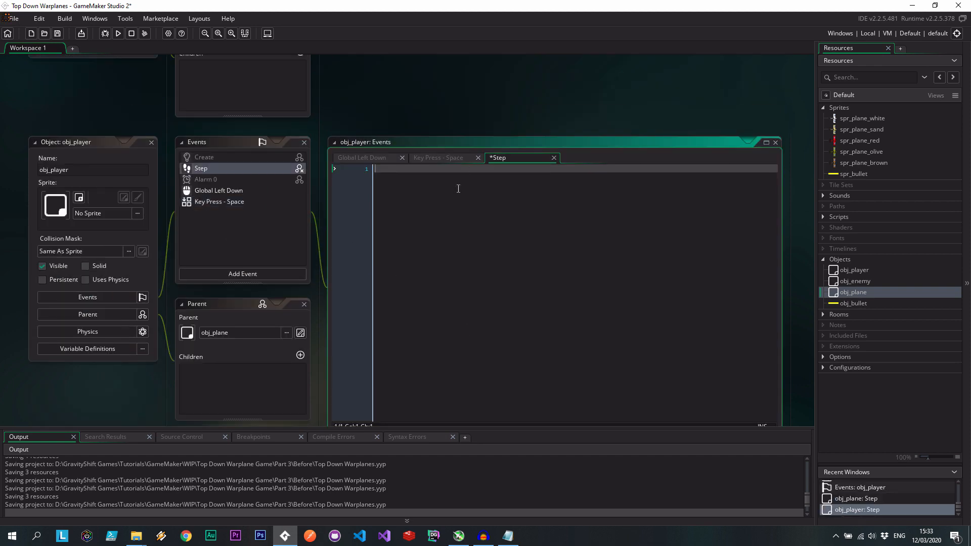
Write obj_player's Step code targetX = mouse_x; targetY = mouse_y; event_inherited(); and save
text(targetX)
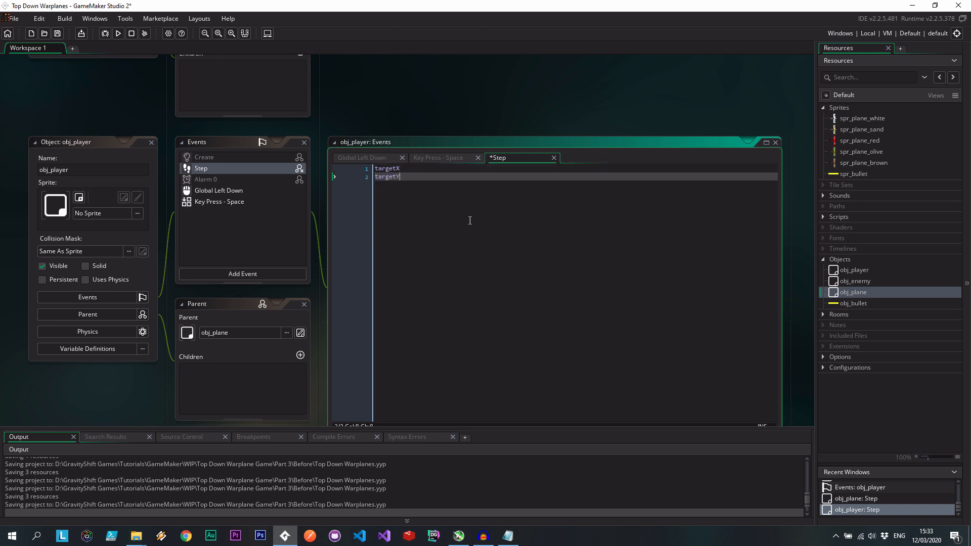
text(= mo)
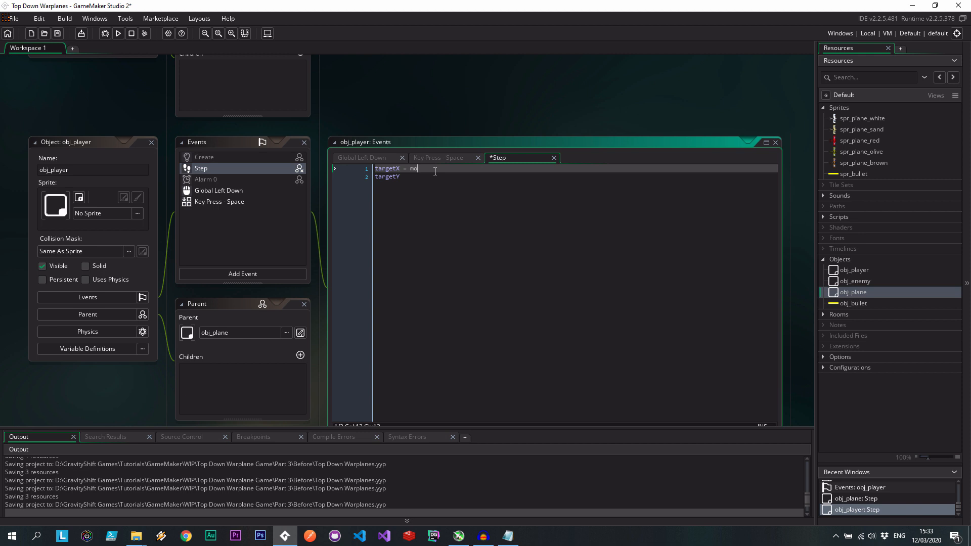
text(use_x;)
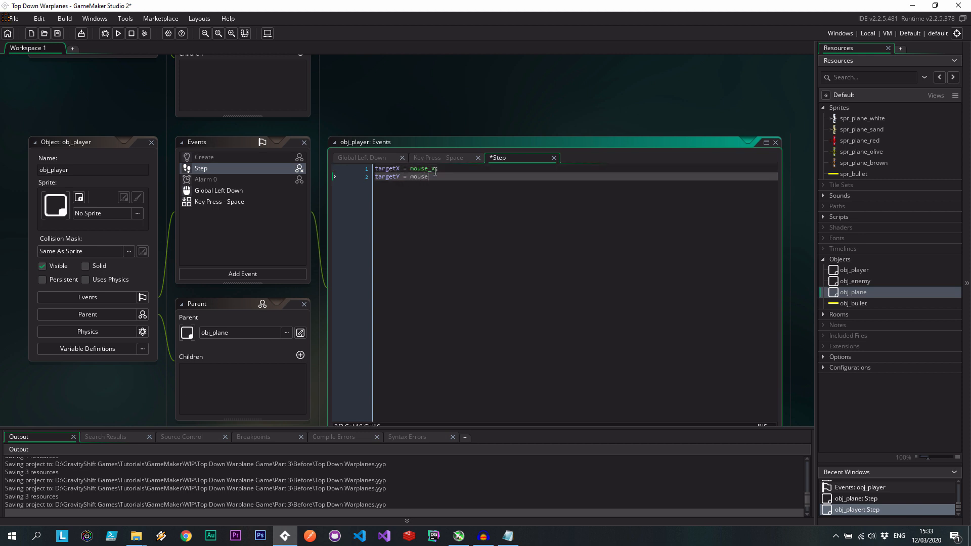
text(Y;)
text(event_inherited())
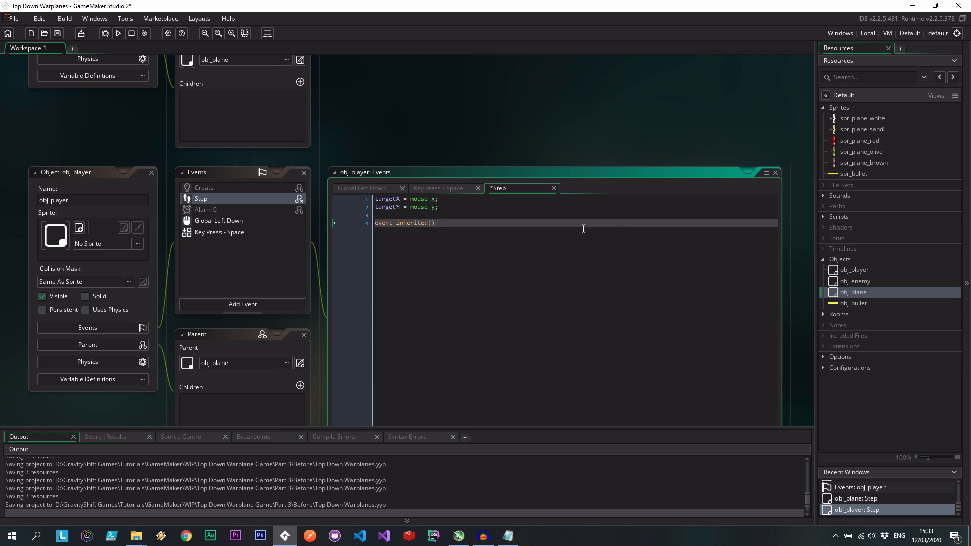
key(ctrl+s)
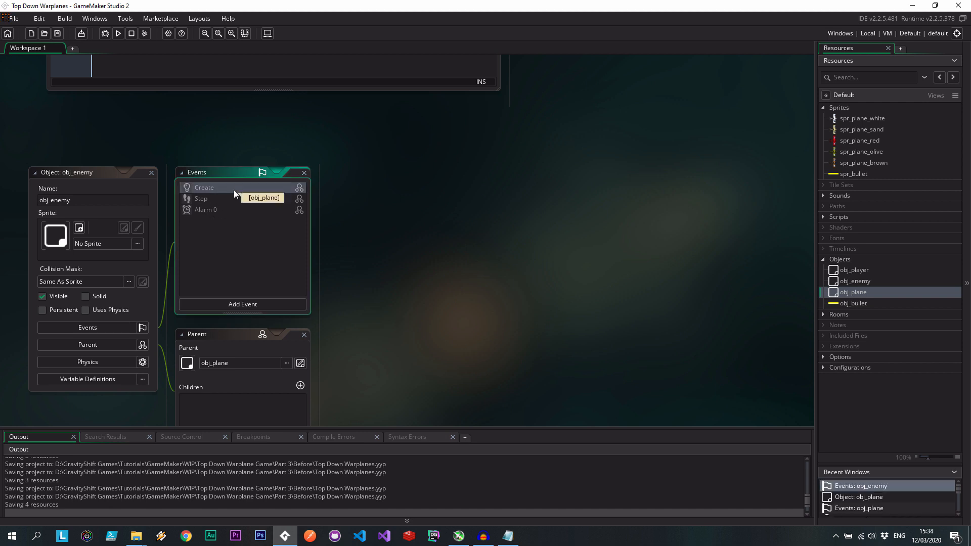
Write obj_enemy's Create code: targetX = obj_player.x; targetY = obj_player.y; event_inherited();
double_click(203, 187)
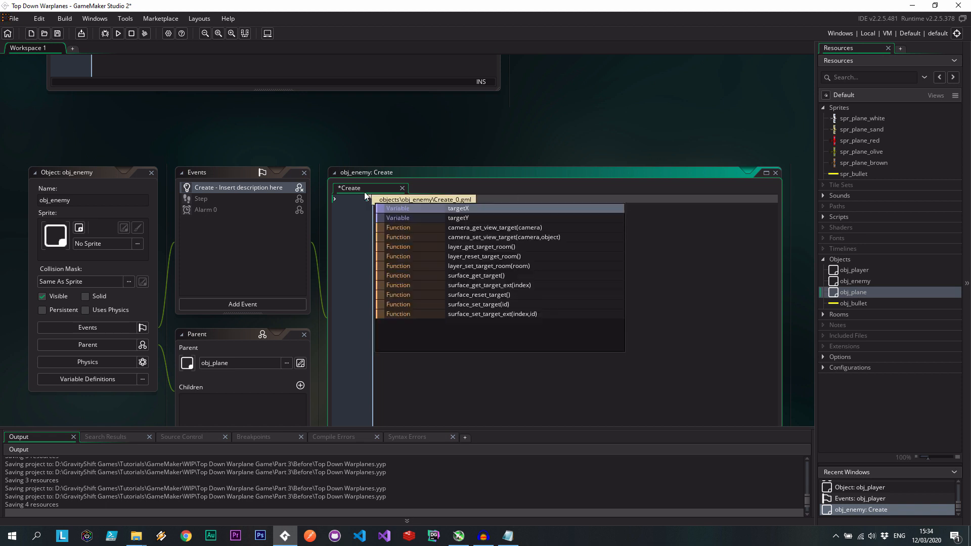
text(targetX)
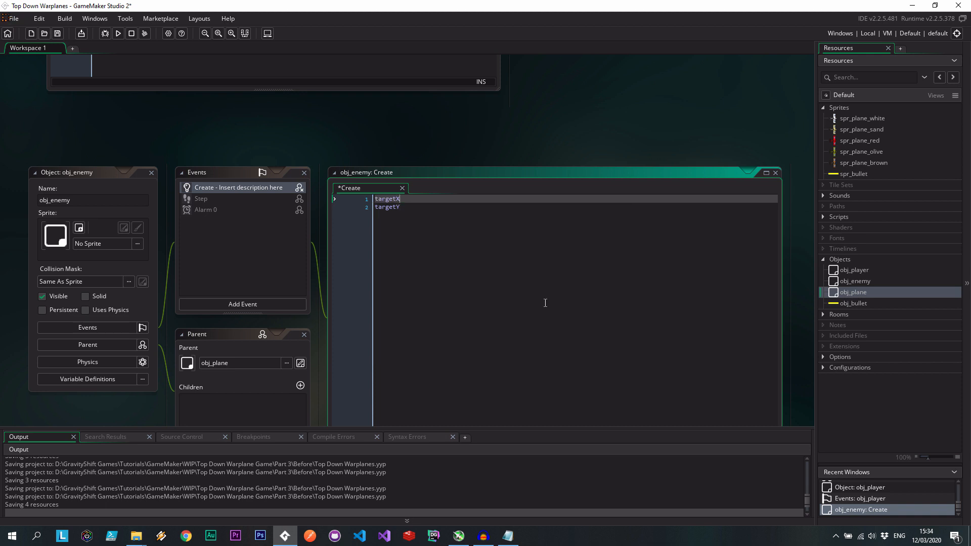
text(= obj_play)
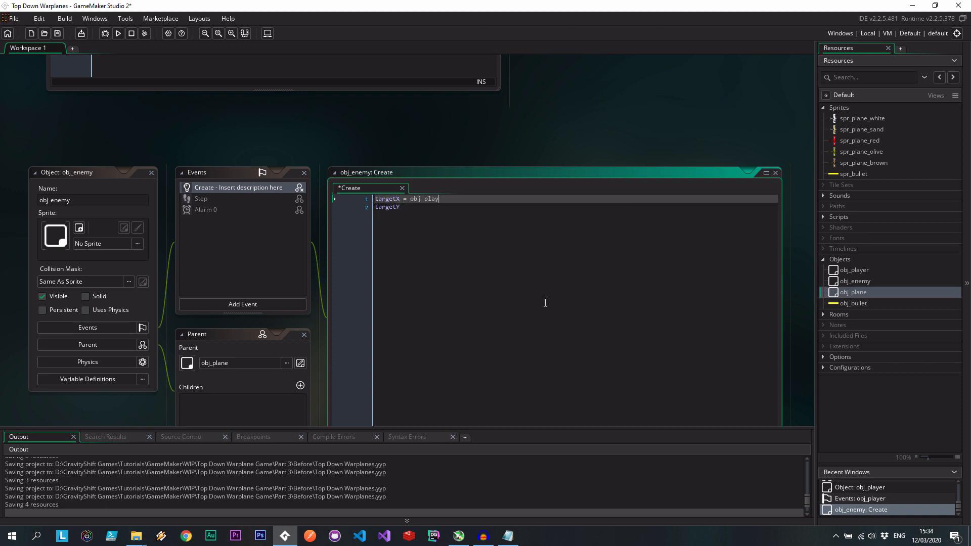
text(er.x;)
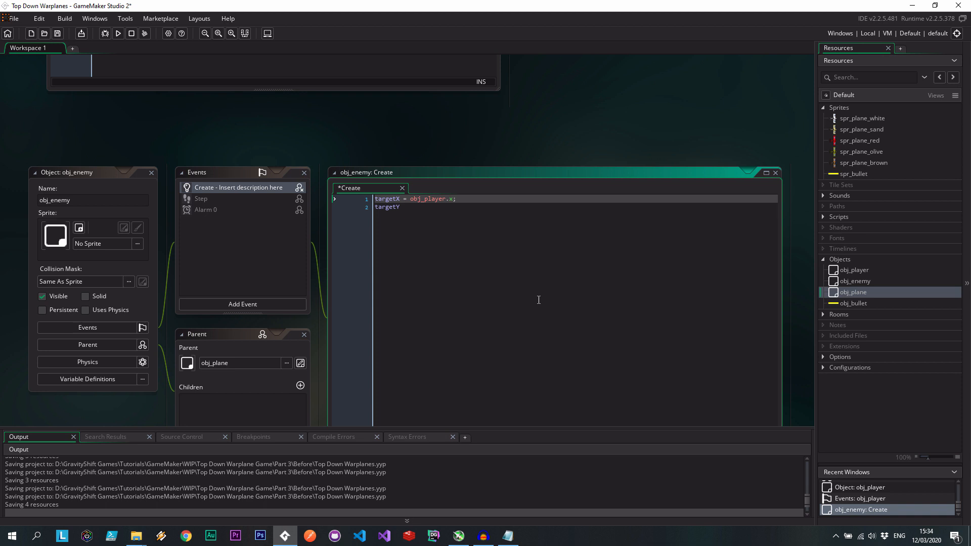
text(= obj_player.x;)
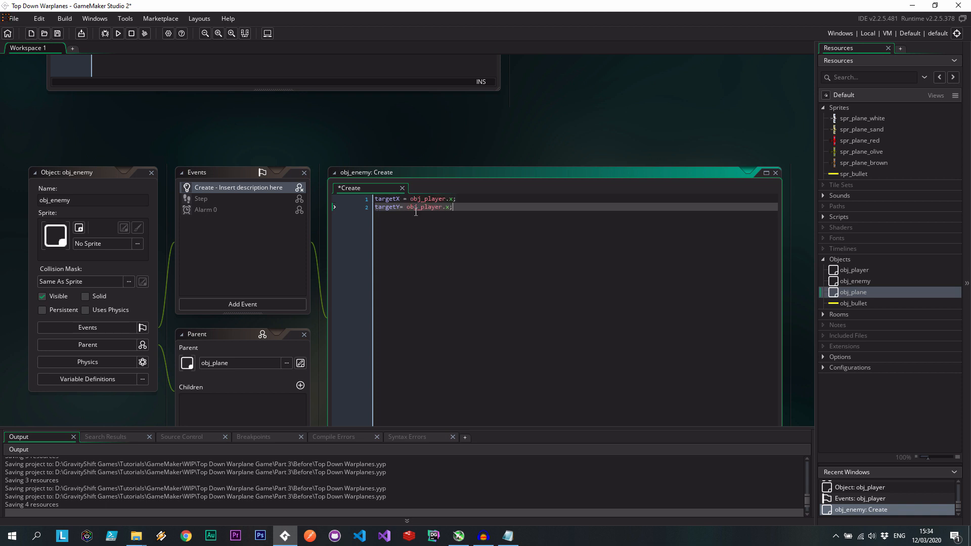
click(452, 206)
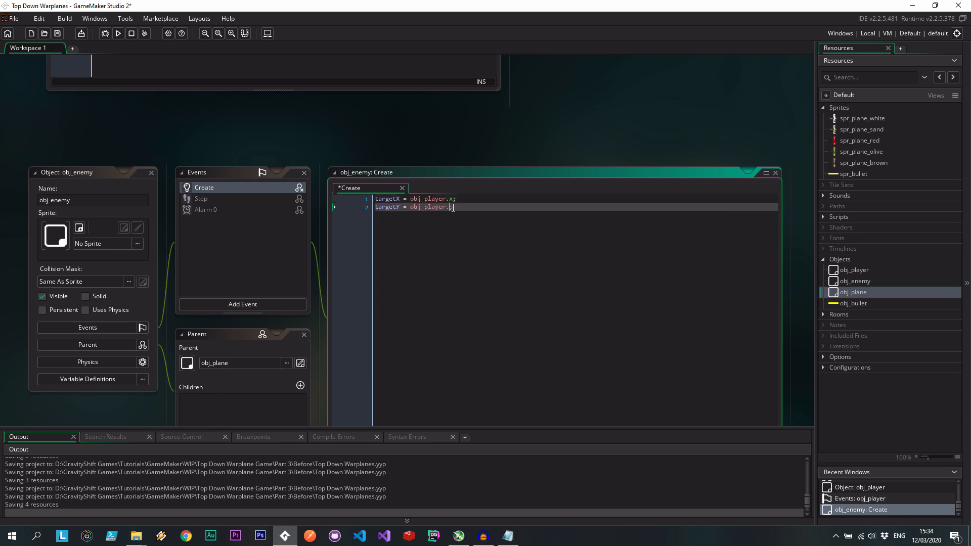
text(y;)
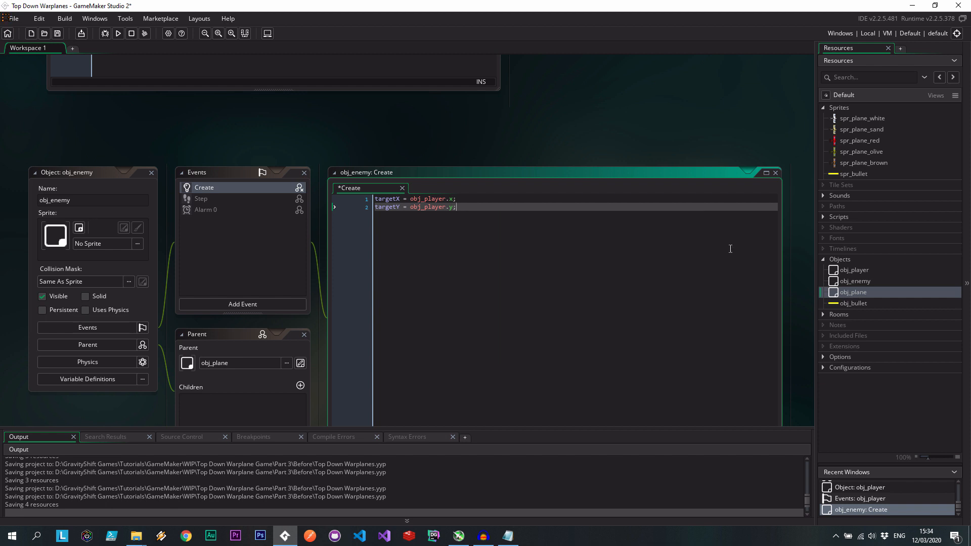
text(event_inherited()
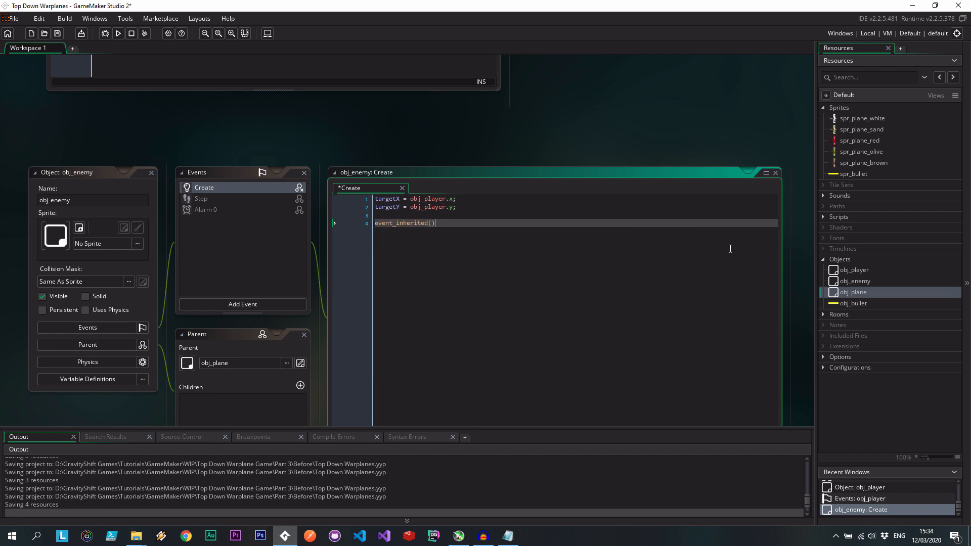
Add a Step event to obj_enemy with the same player-targeting code
click(201, 198)
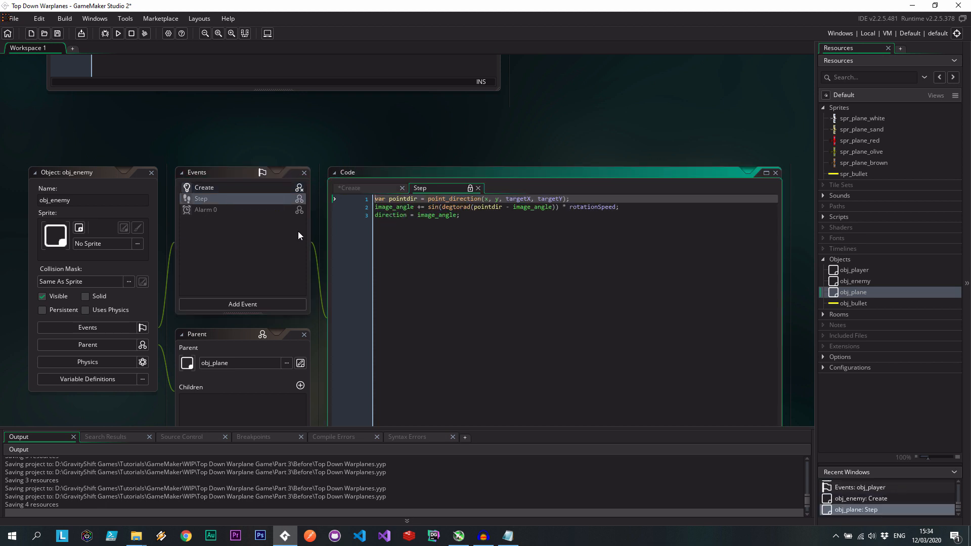
click(242, 304)
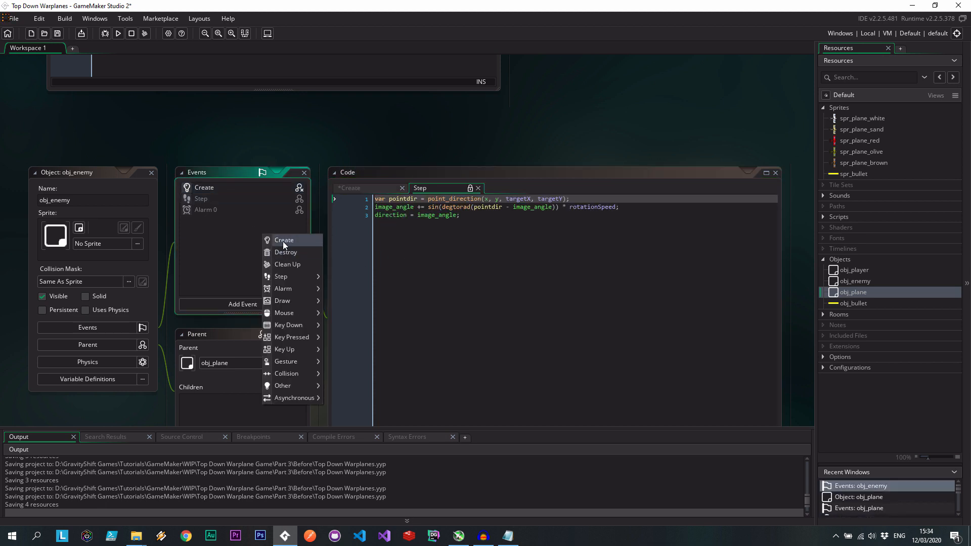
click(281, 276)
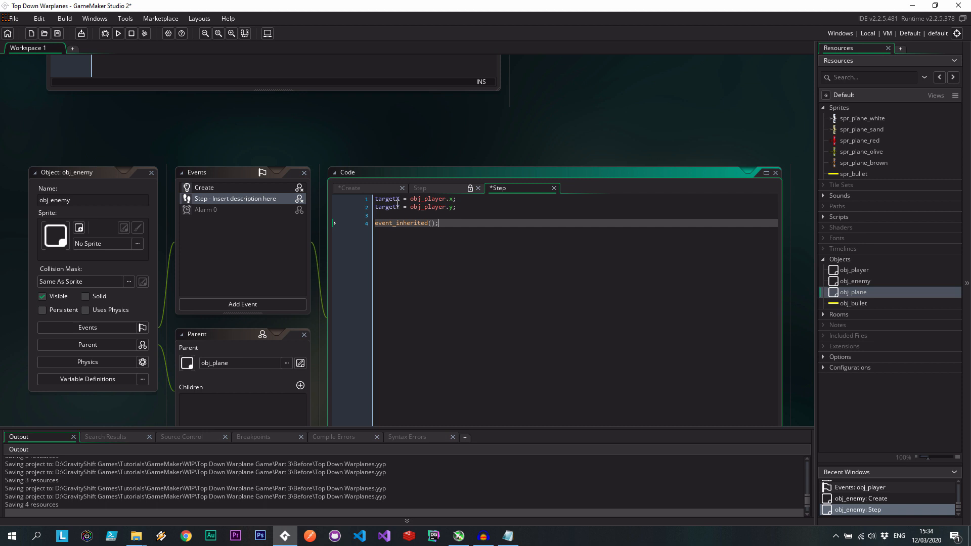
click(368, 188)
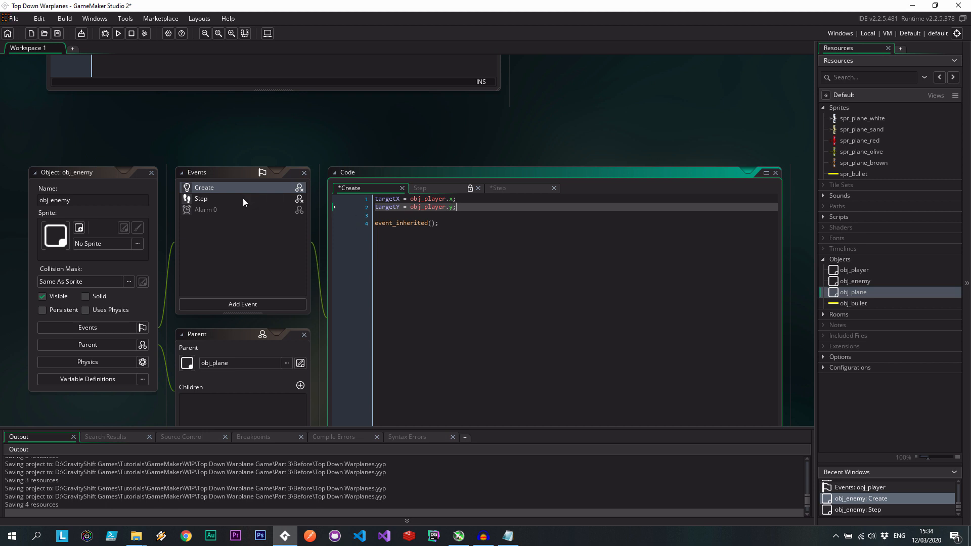
click(201, 199)
text(obj_c)
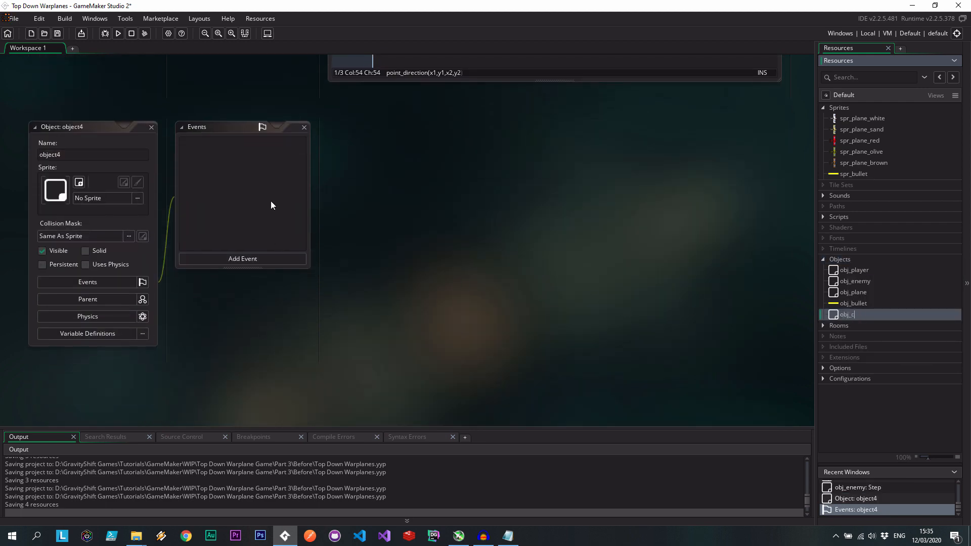
Name the new object obj_controller and return to its object editor
text(ontroller)
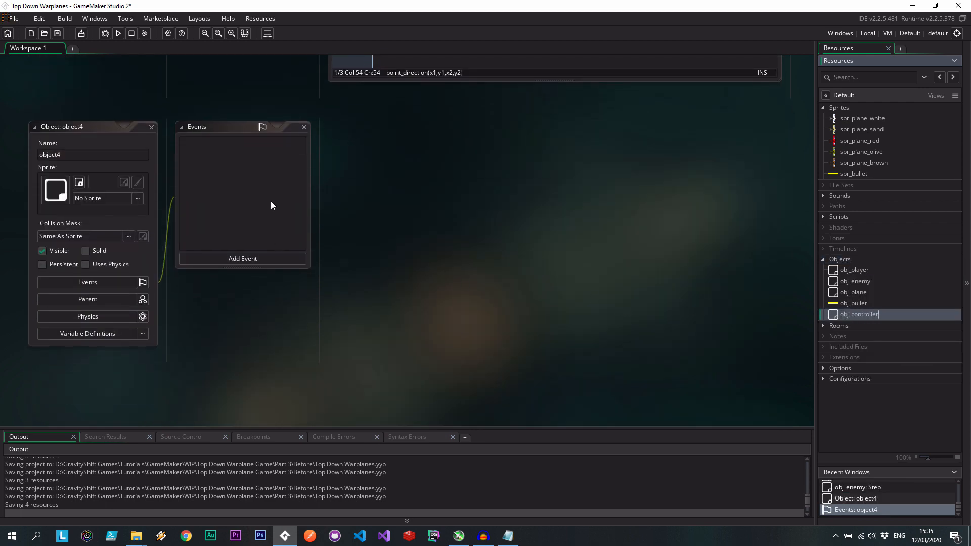
text(obj_controller)
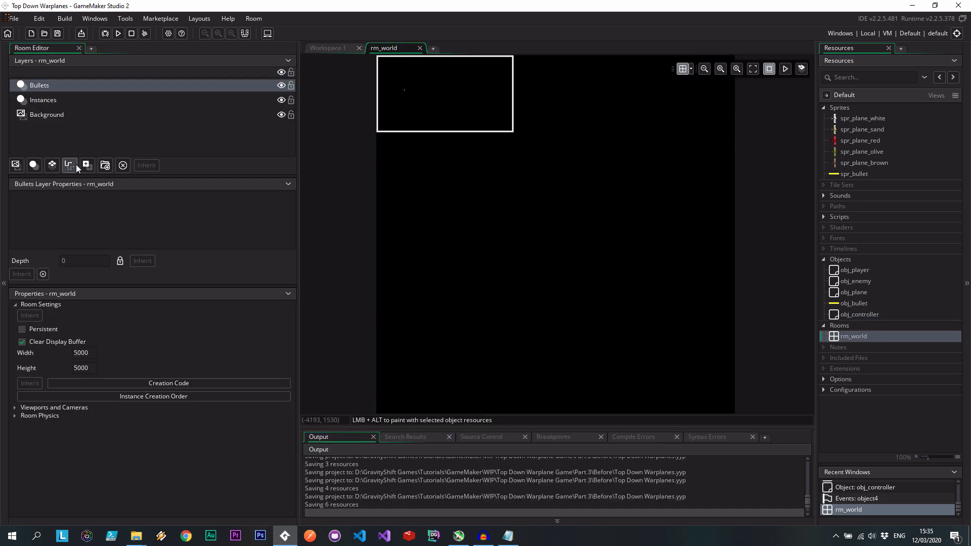
click(43, 100)
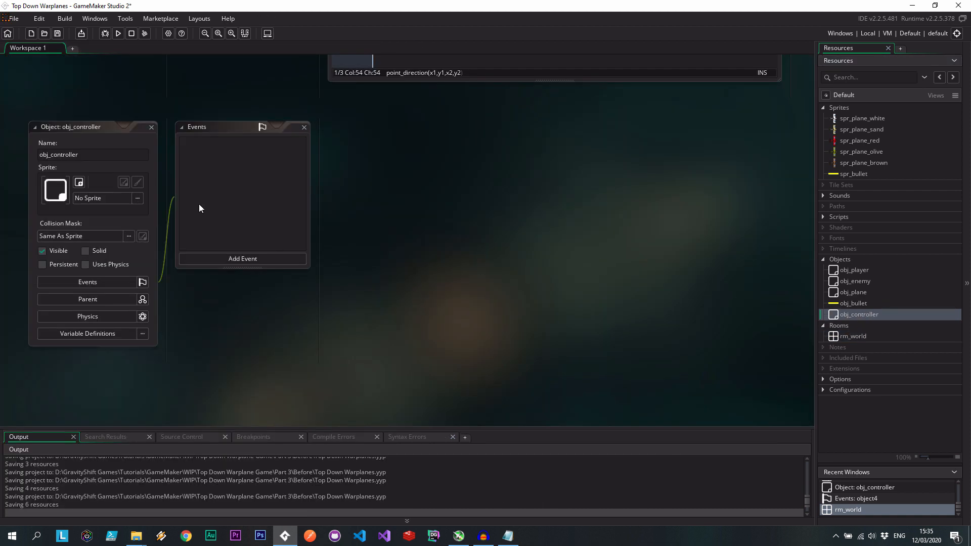
In obj_controller's Create event, loop over randomNumber = irandom_range(4, 8)
click(242, 258)
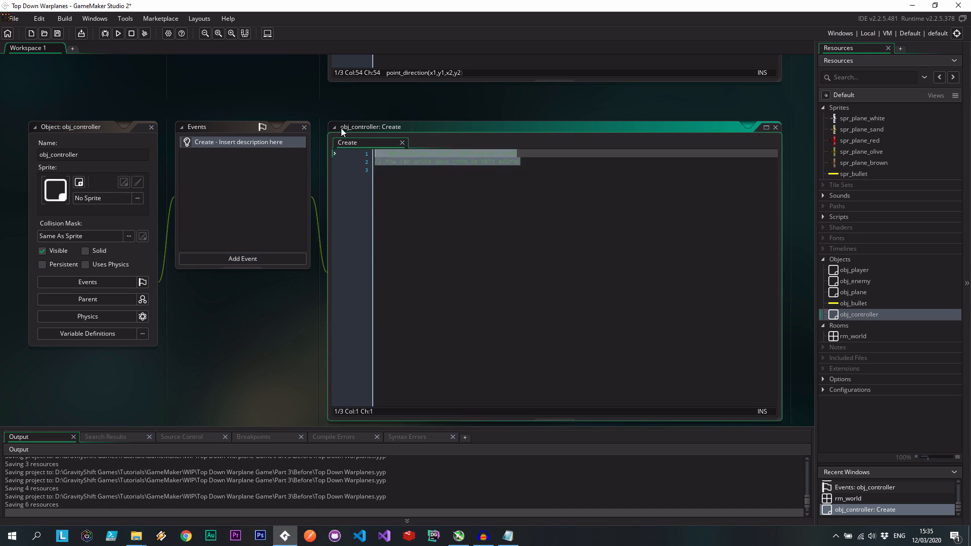
text(randomize()
text(var r)
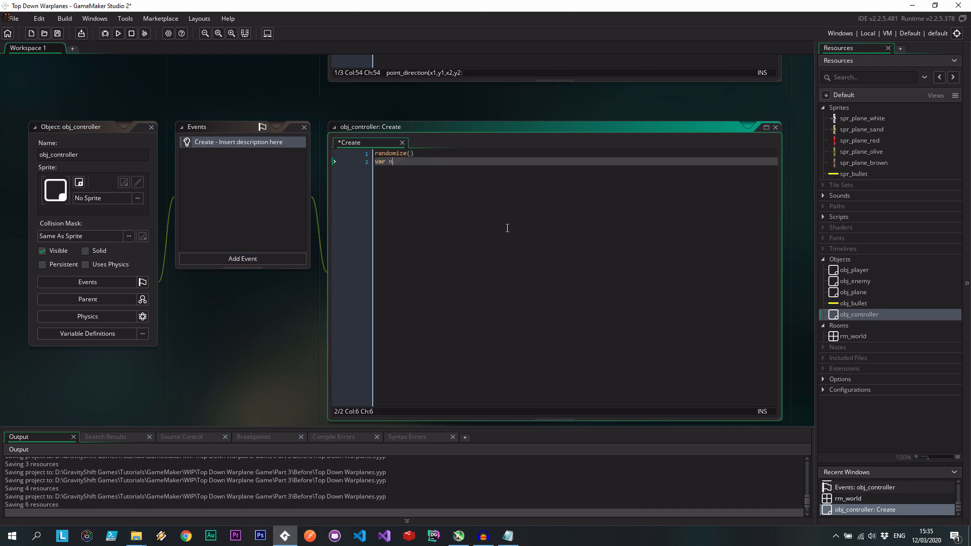
text(umber;)
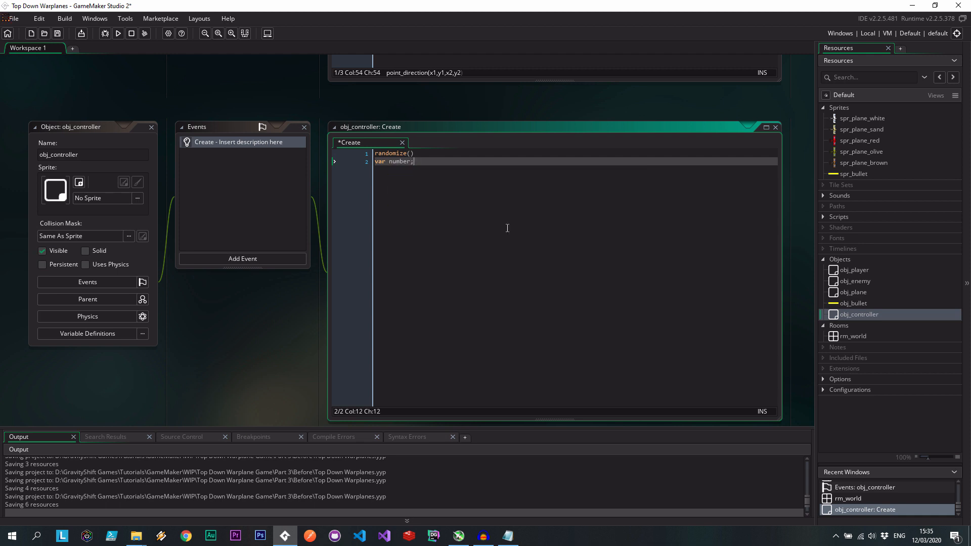
text(;)
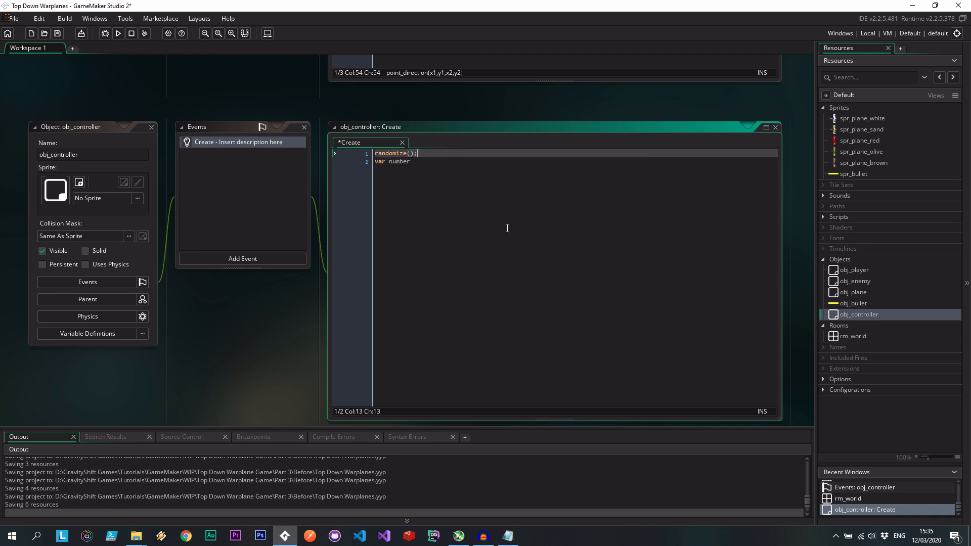
text(= irandom)
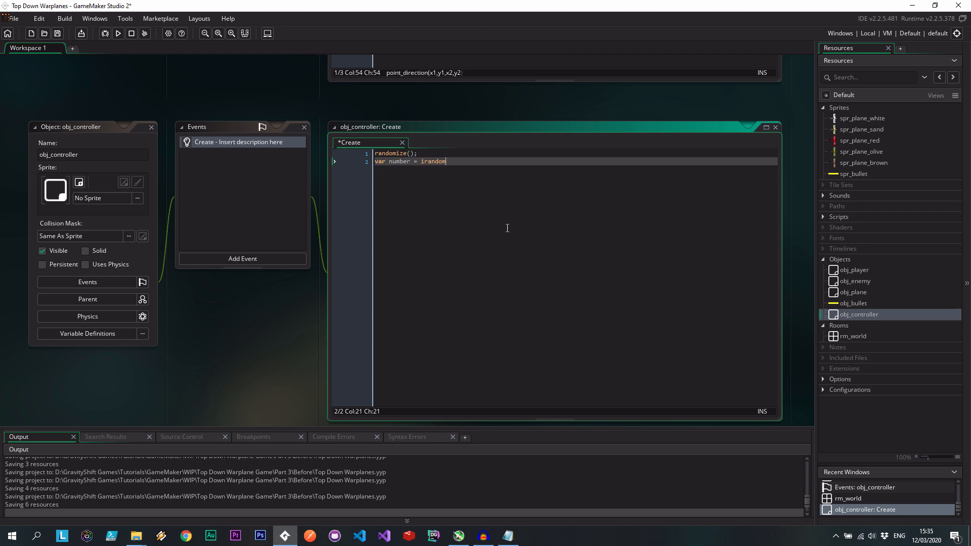
text(_range()
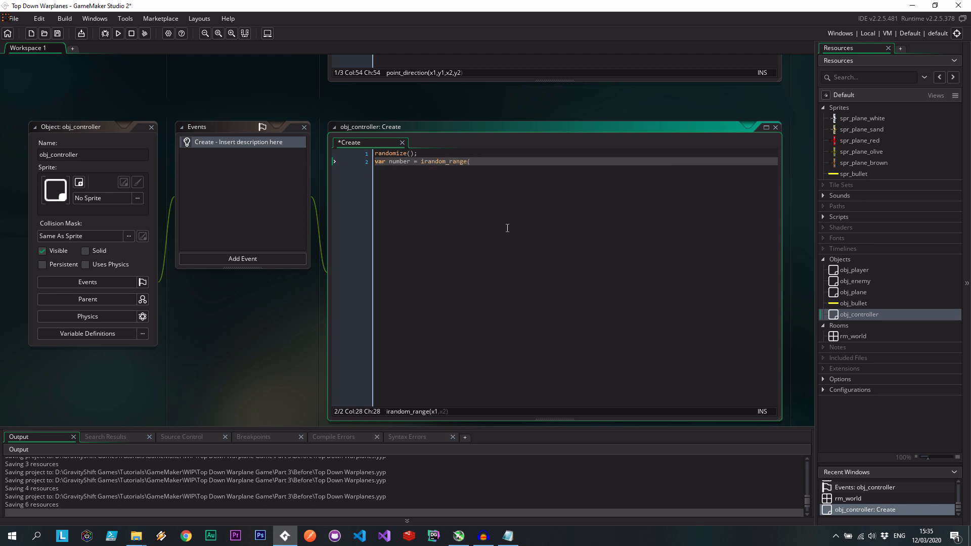
text(4)
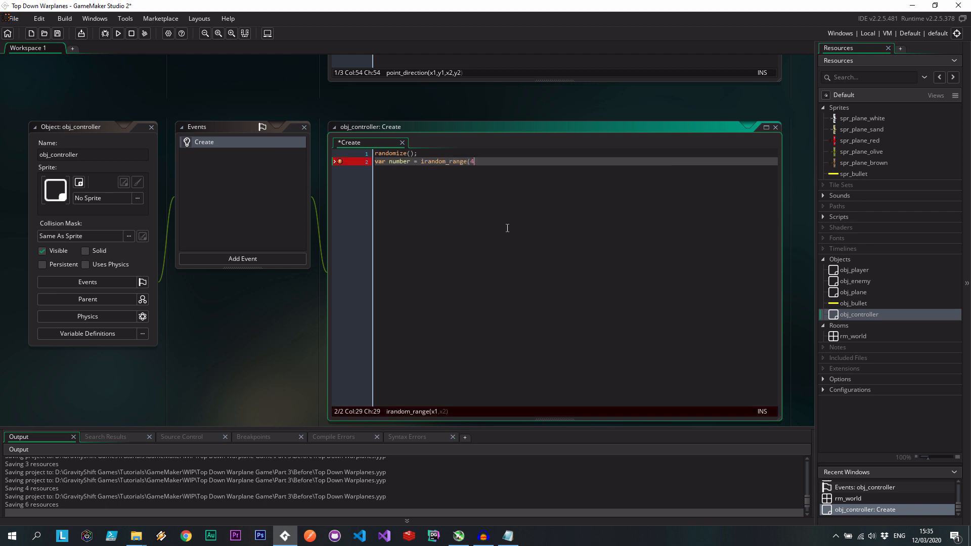
text(, 8);)
text(for ()
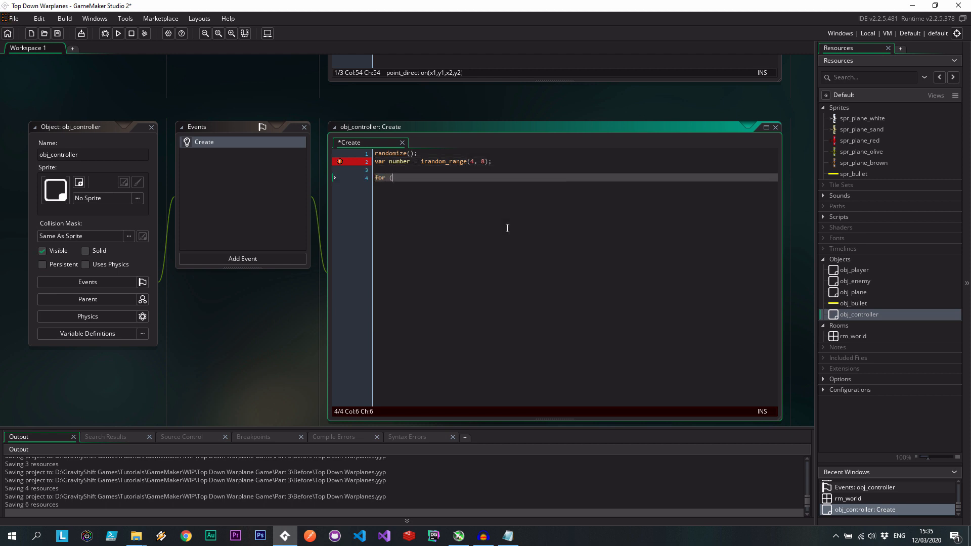
text(var i = 0)
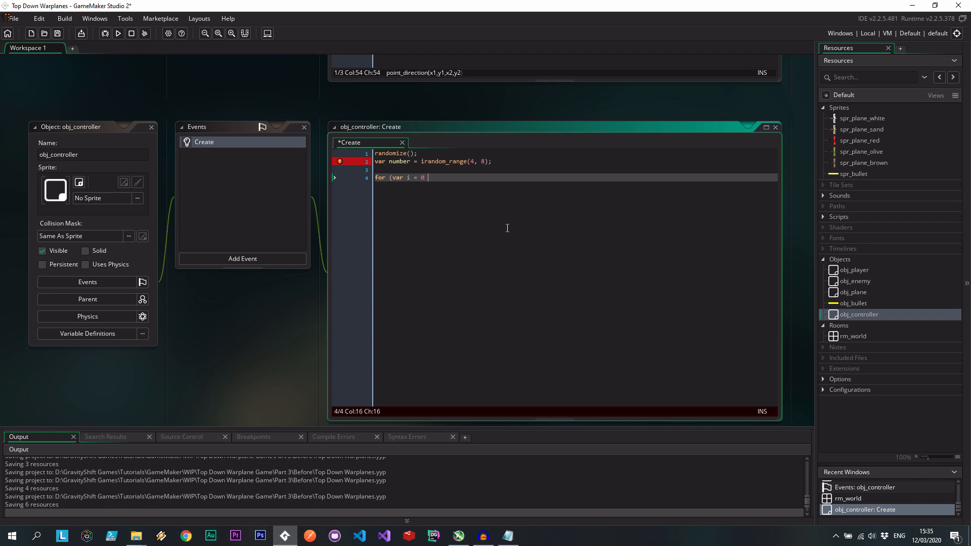
text(; i <)
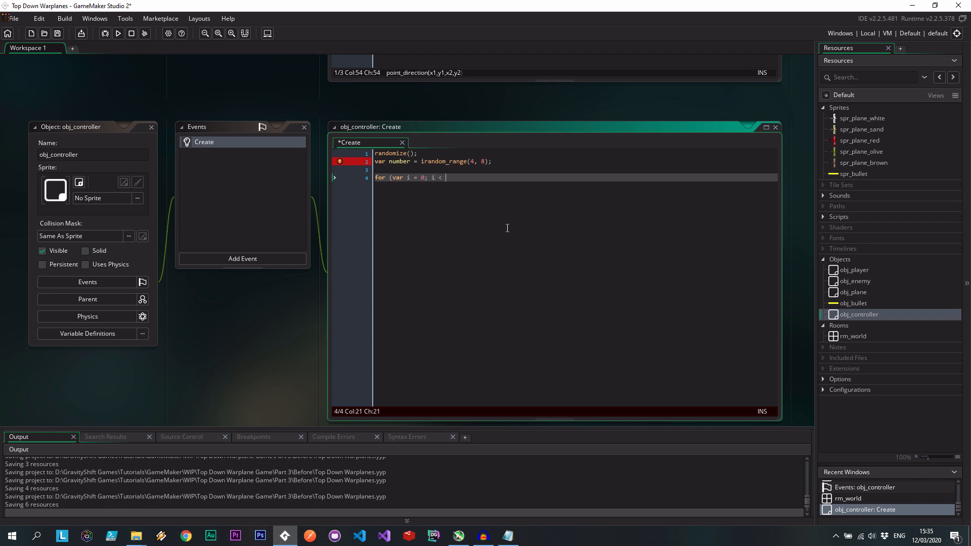
text(number; i++))
text({)
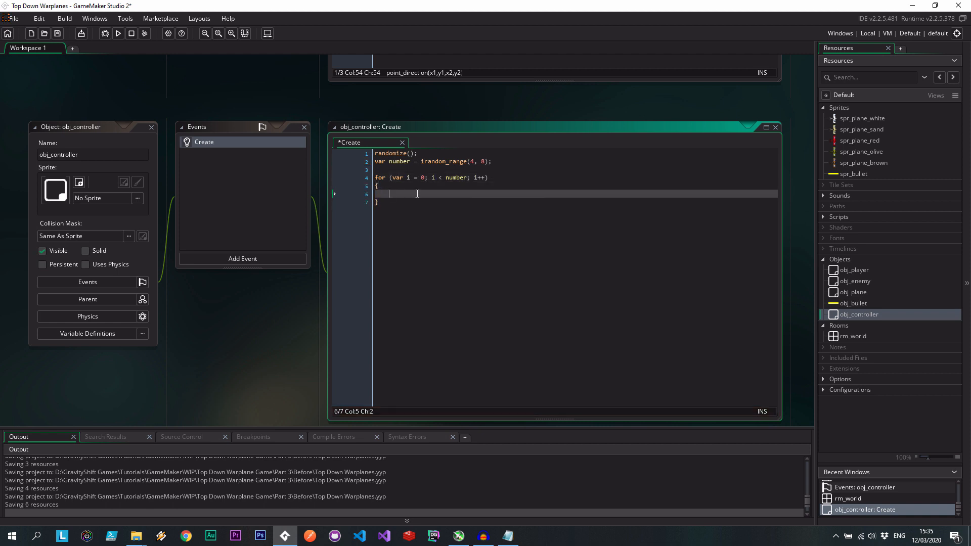
Inside the loop, spawn obj_enemy at random x/y from room_width and room_height with instance_create_layer
text(var randomX = irandom)
text(var randomY)
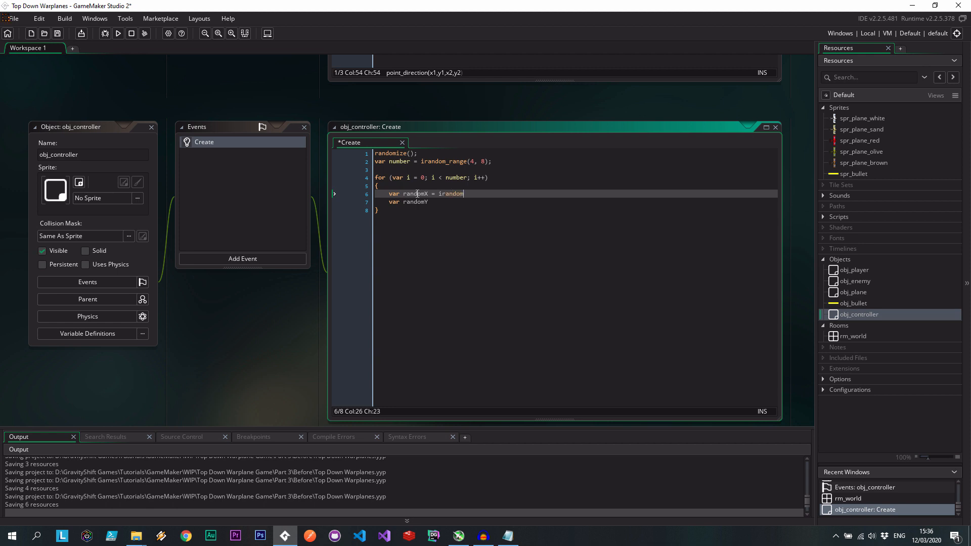
text(_range)
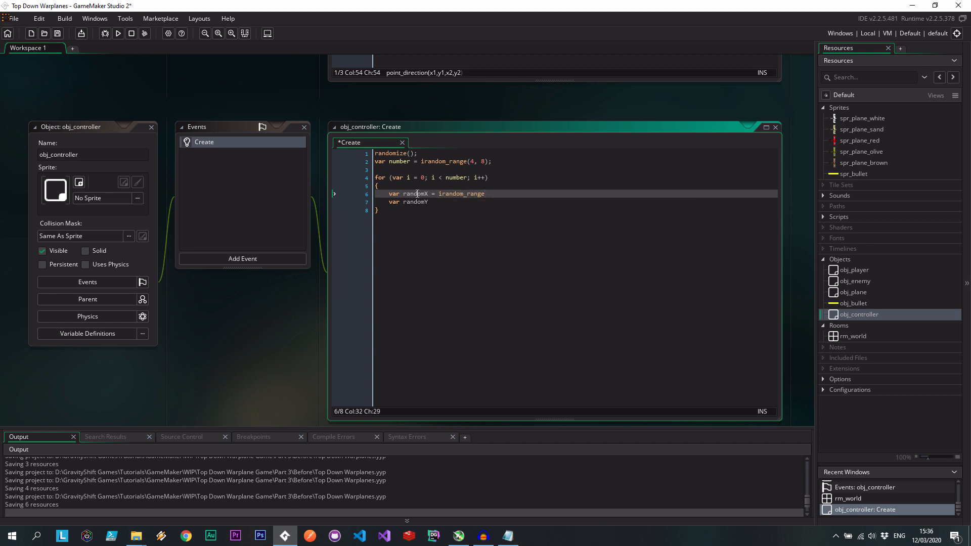
text((0,)
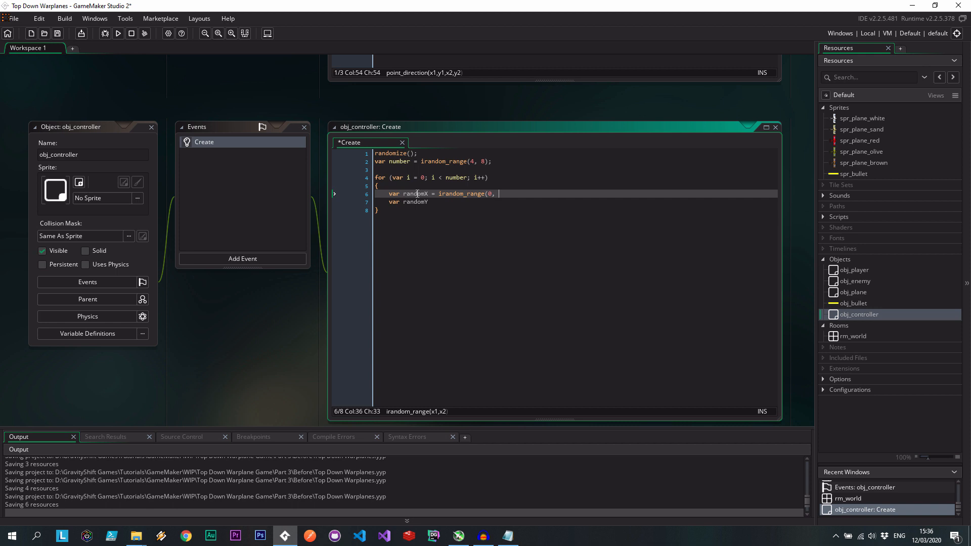
text(roo)
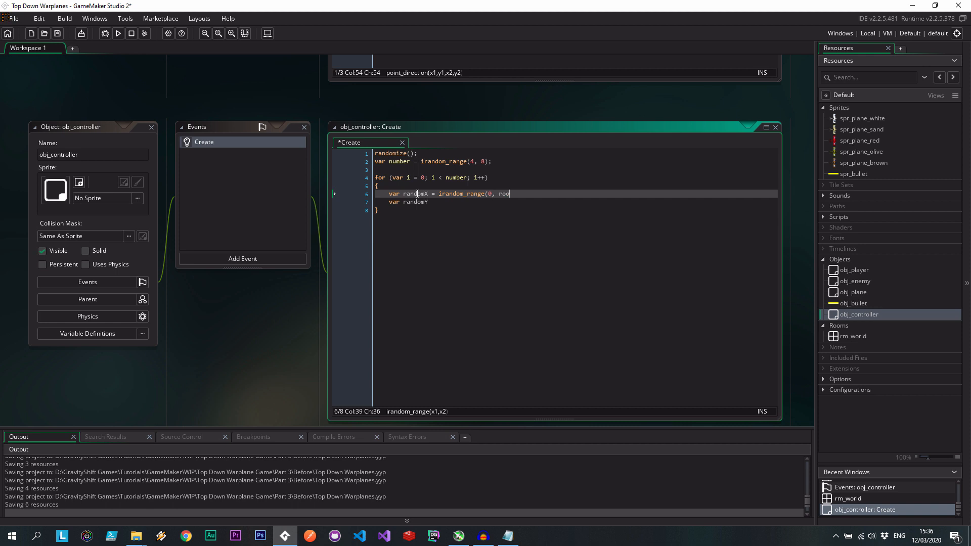
text(om_width)
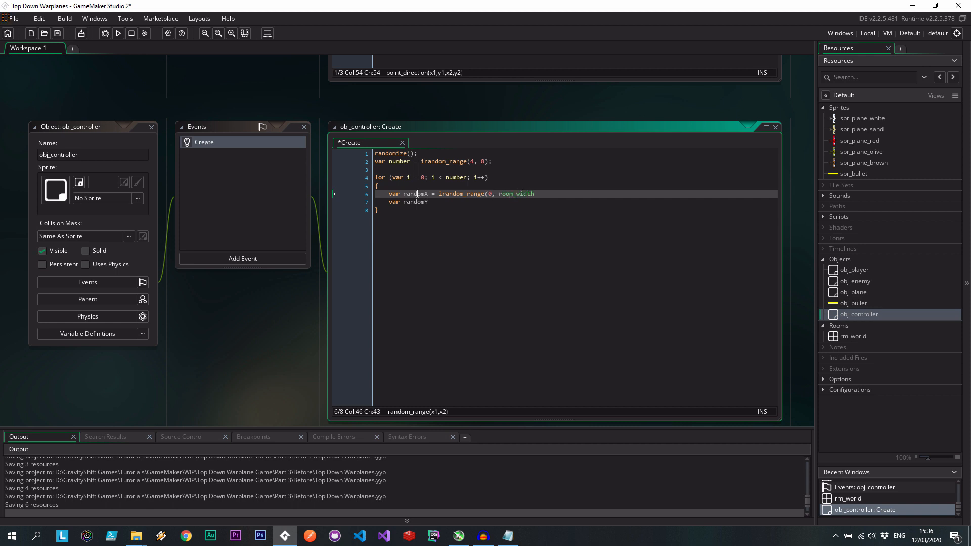
text();)
click(575, 201)
text( = irandom)
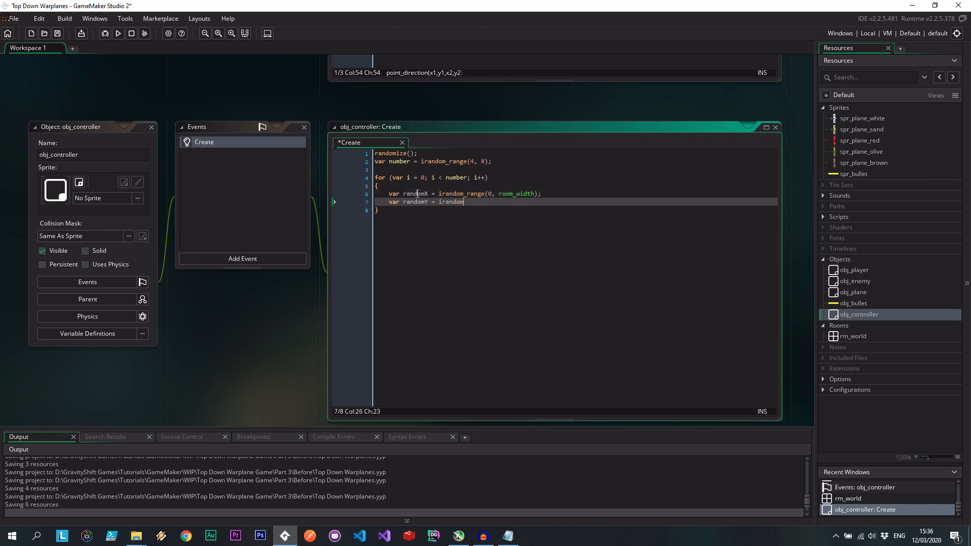
text(_range(0, room_height);)
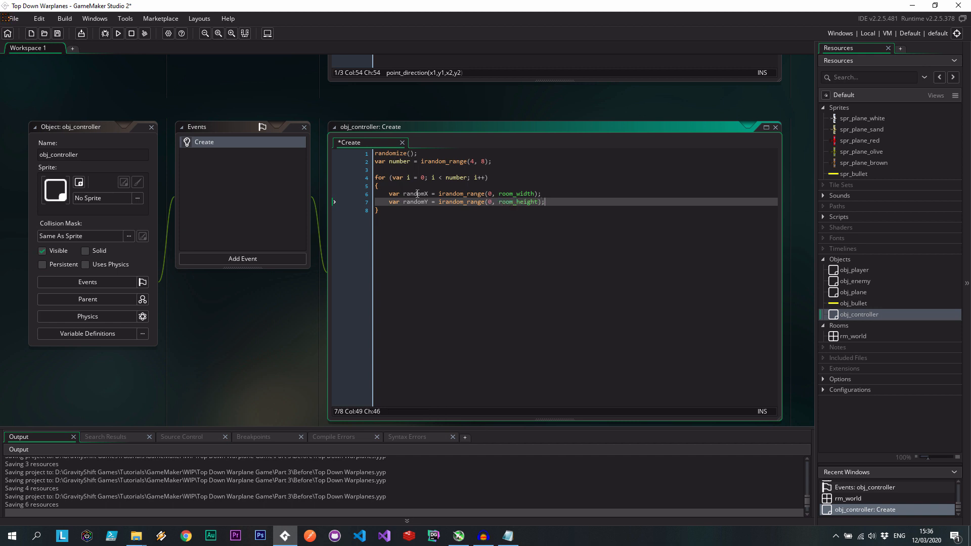
text(instance_create_layer()
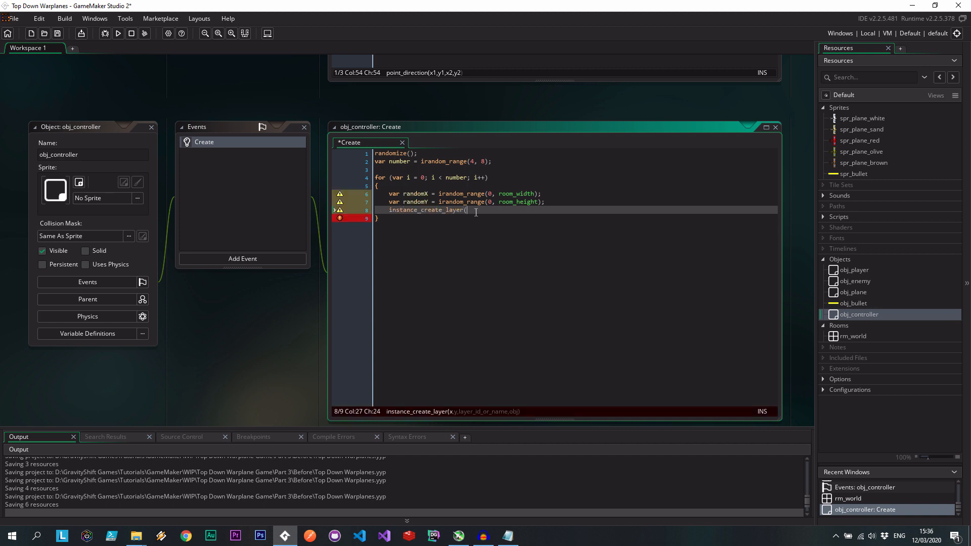
text(randomX, randomY, "Instance)
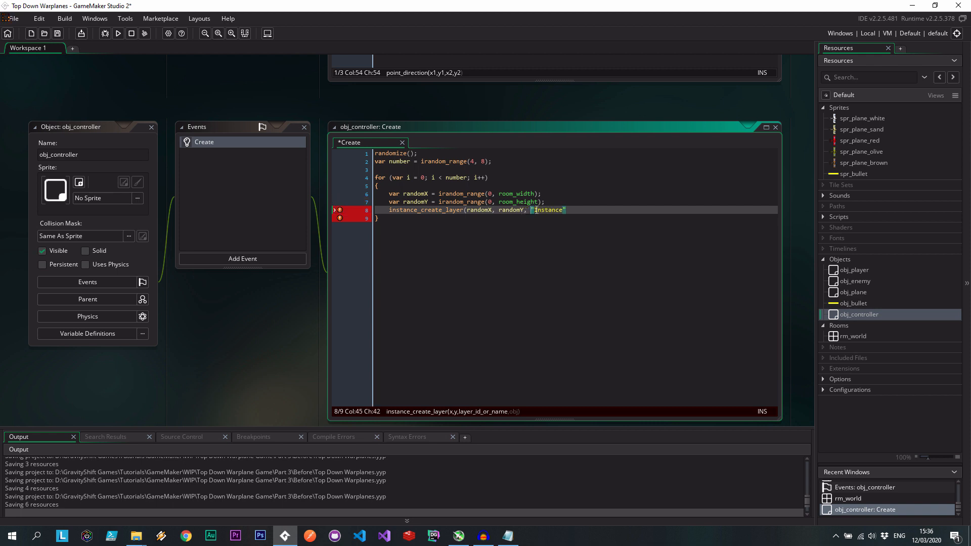
text(, obj_ene)
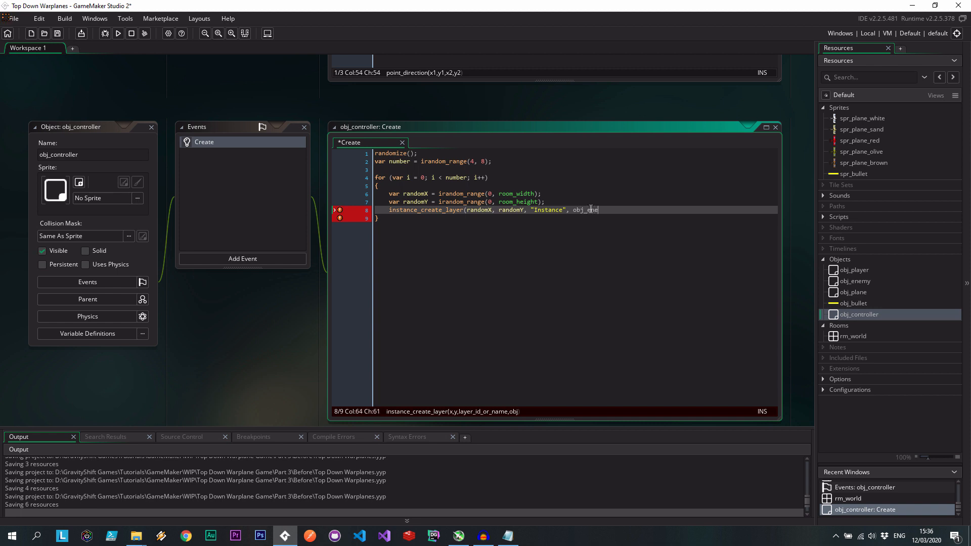
text(nemy);)
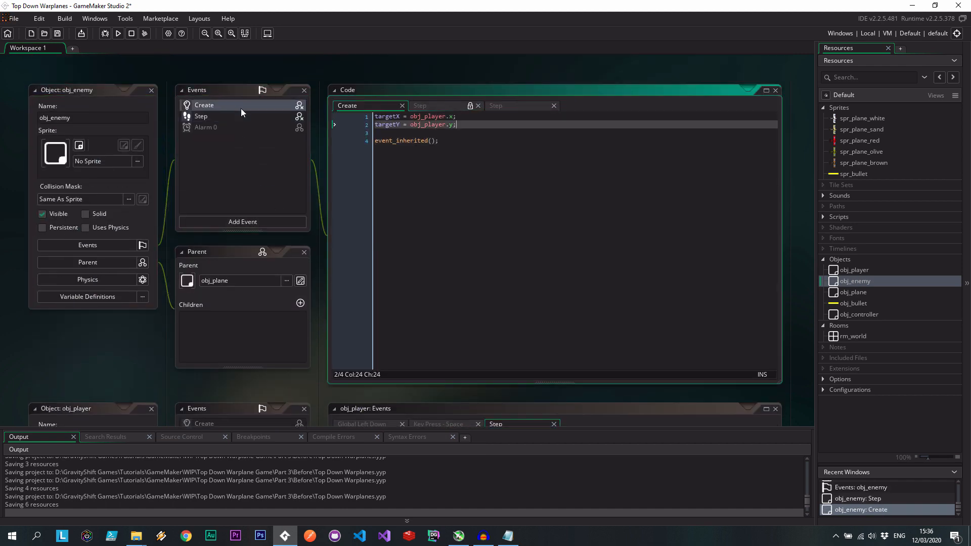
mouse_move(291, 133)
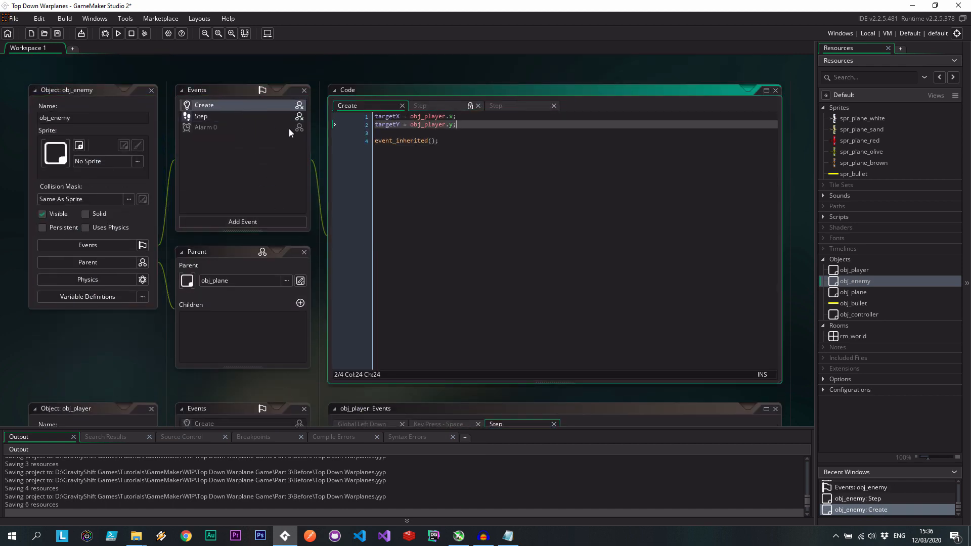
Review obj_player's Create, Step, Alarm 0 and Global Left Down code, then obj_plane's Step and Alarm 0
click(200, 116)
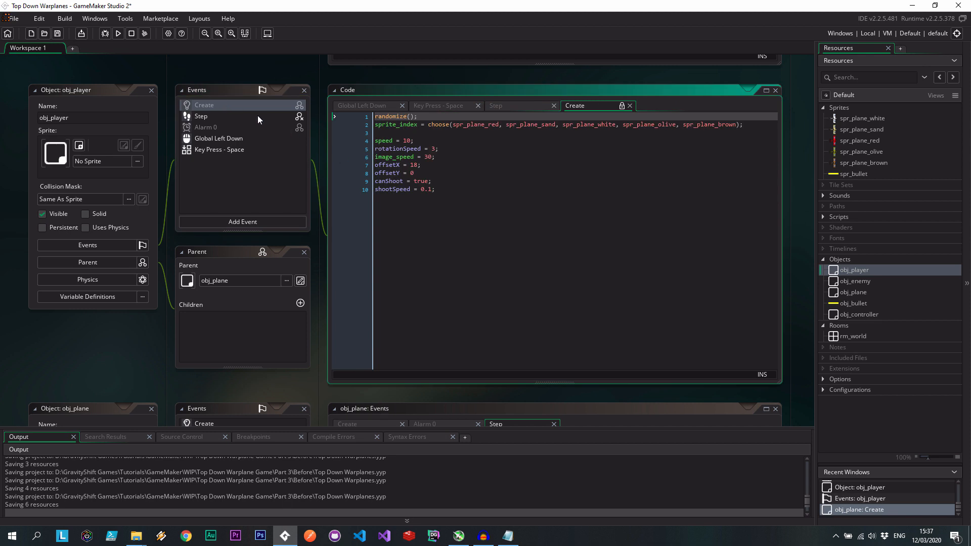
click(201, 117)
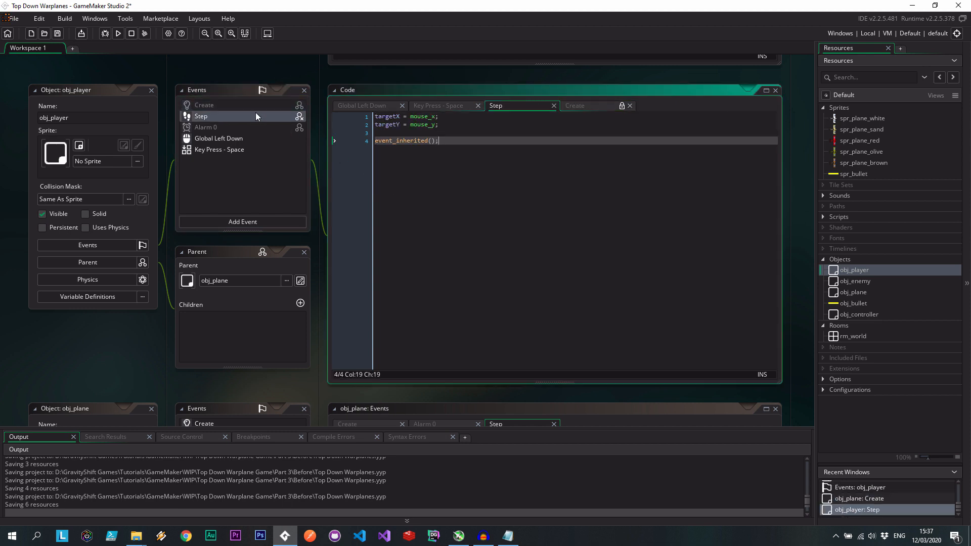
click(205, 127)
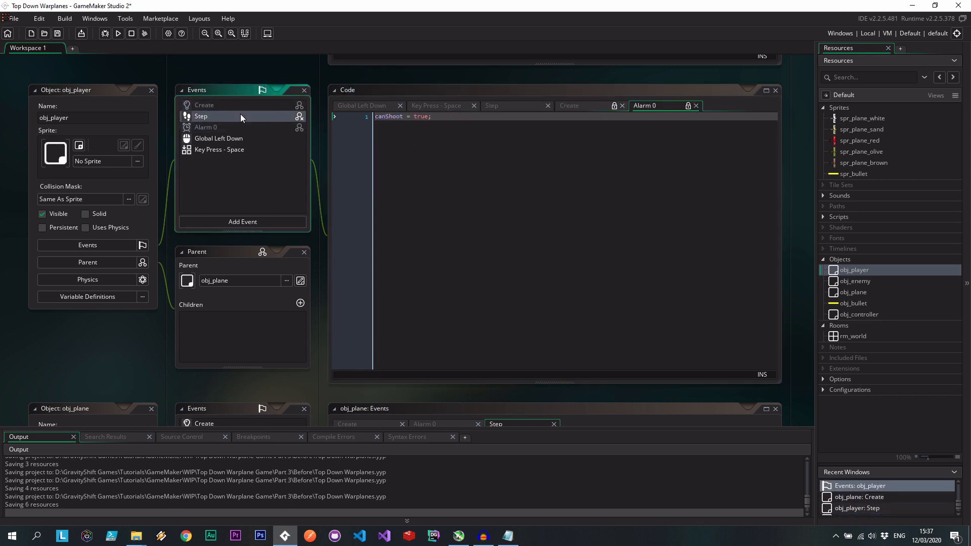
click(492, 105)
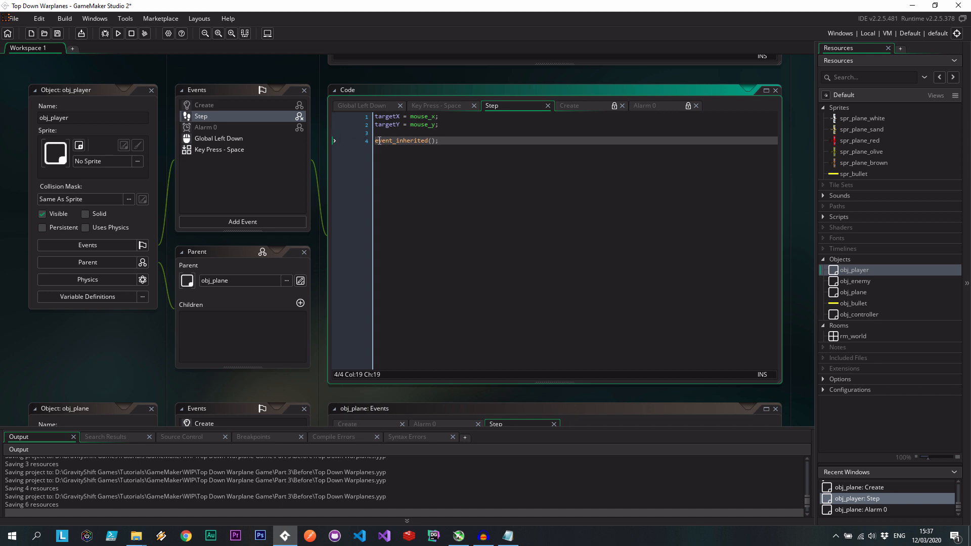
click(219, 139)
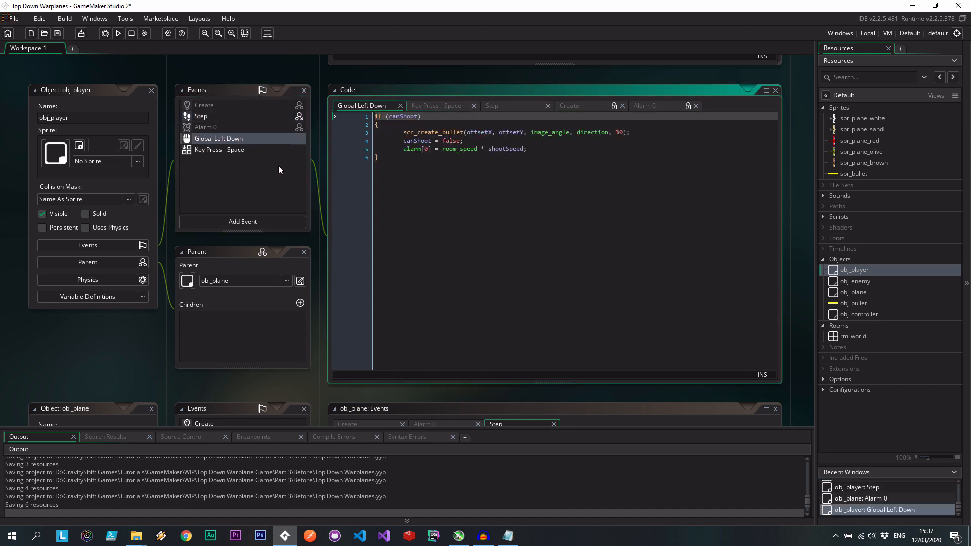
click(407, 140)
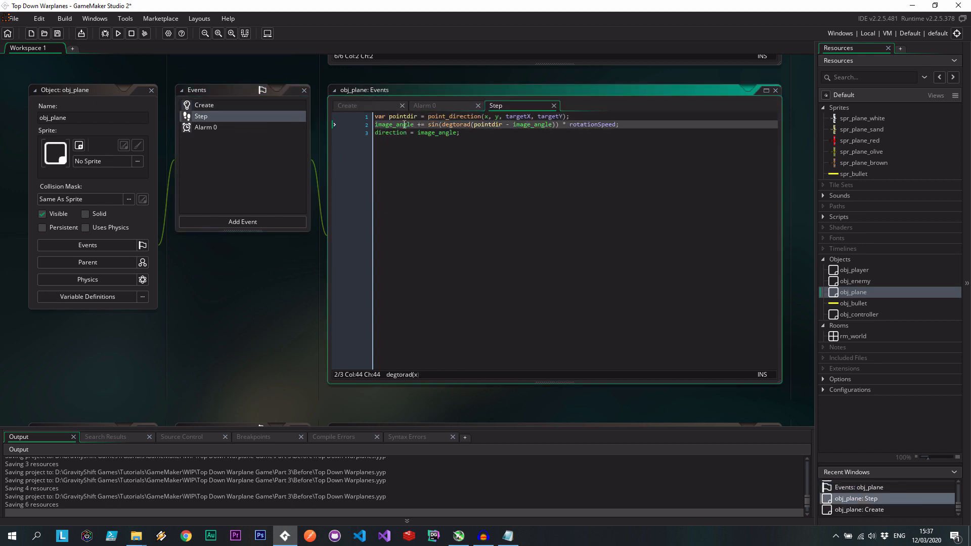
click(205, 128)
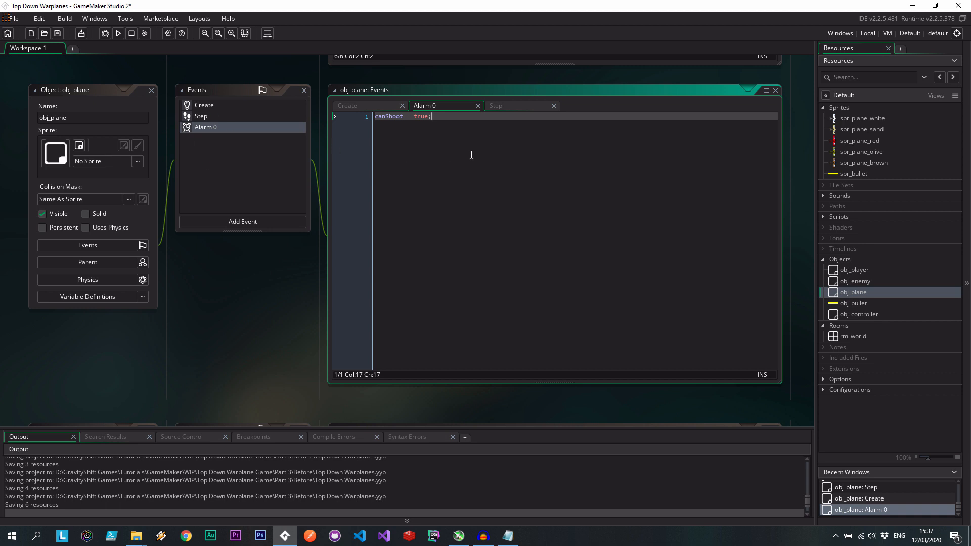
mouse_move(118, 34)
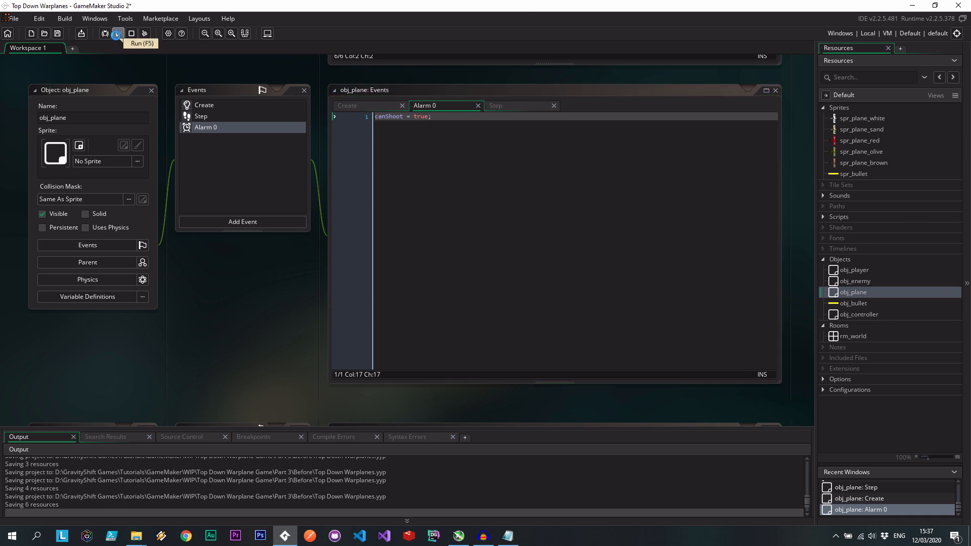
Run the game, hit a failed build, and reopen obj_controller's Create code to fix the layer name
click(114, 33)
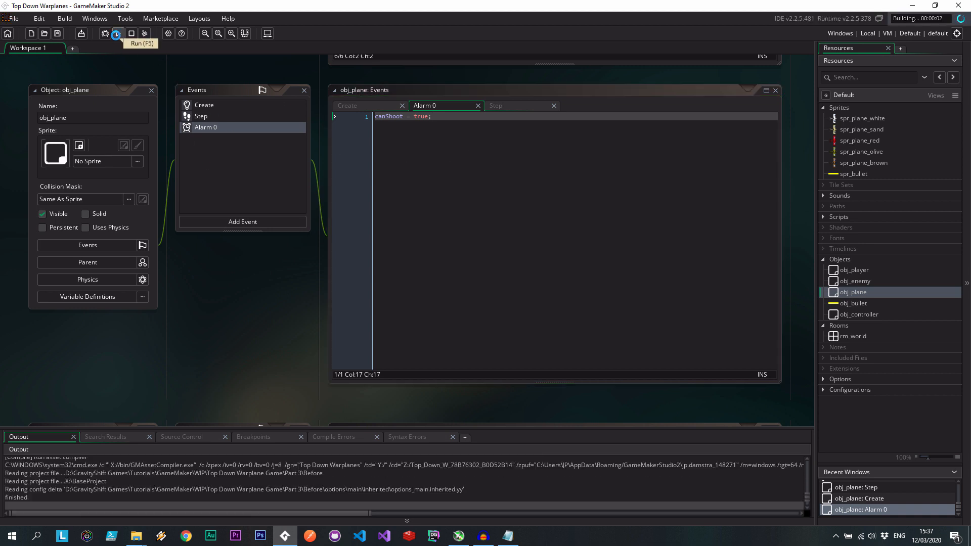
click(117, 33)
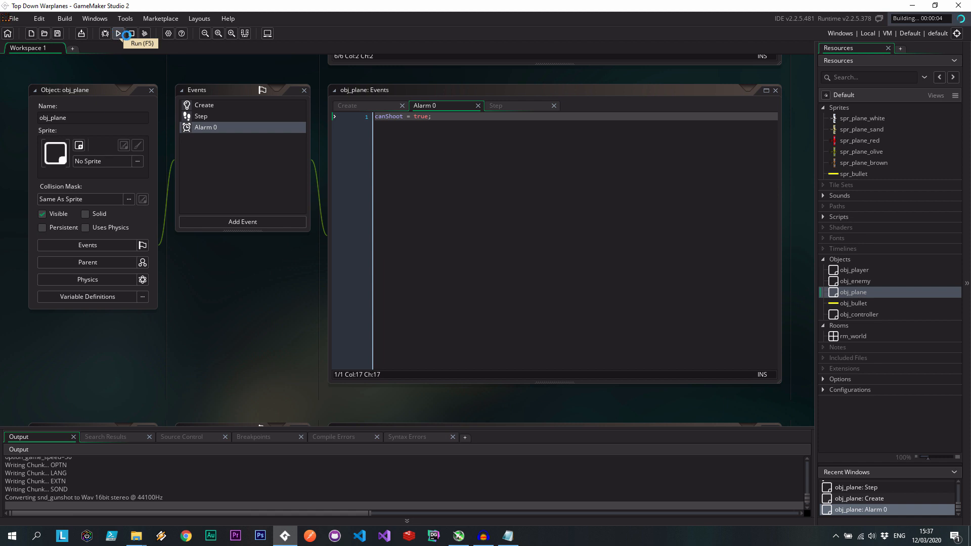
click(119, 33)
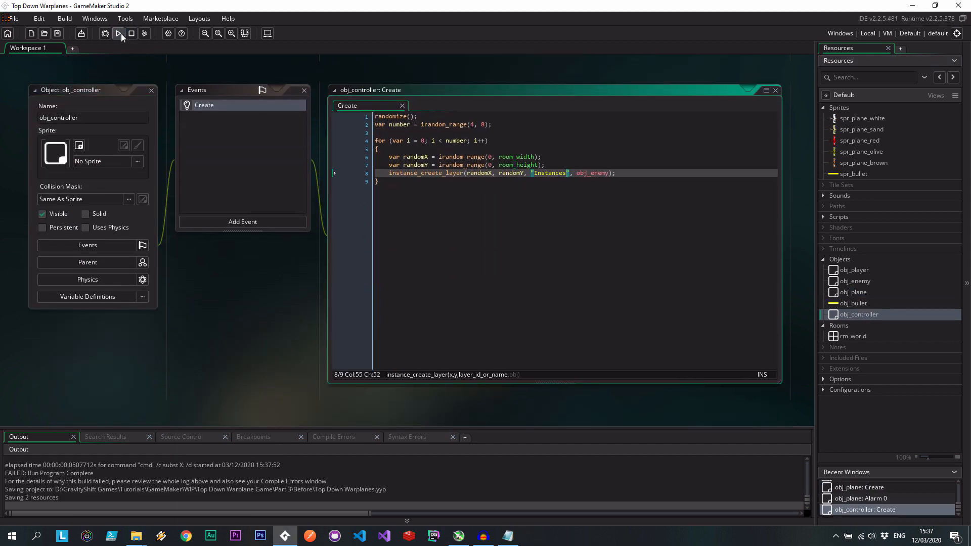
Run the game again; the build succeeds with obj_enemy spawning on the Instances layer
click(118, 33)
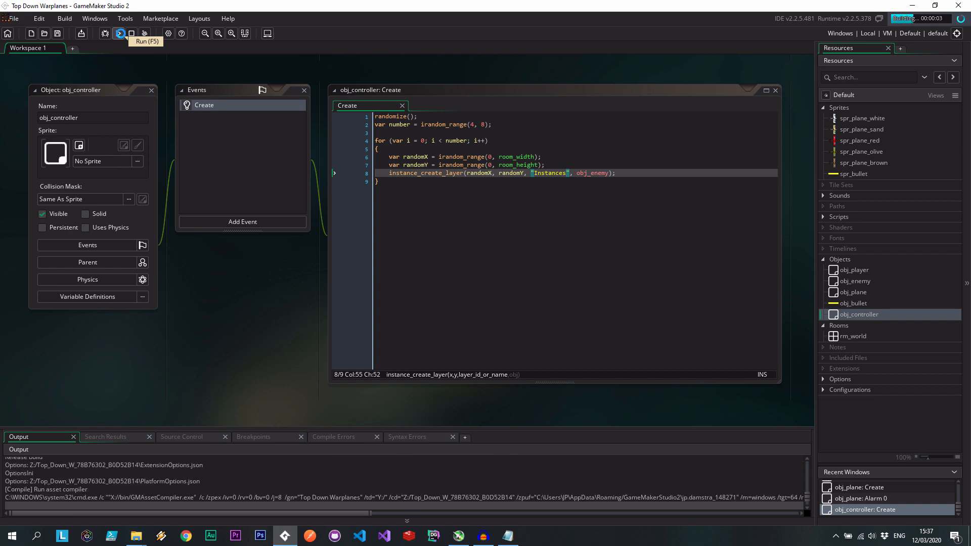
click(120, 33)
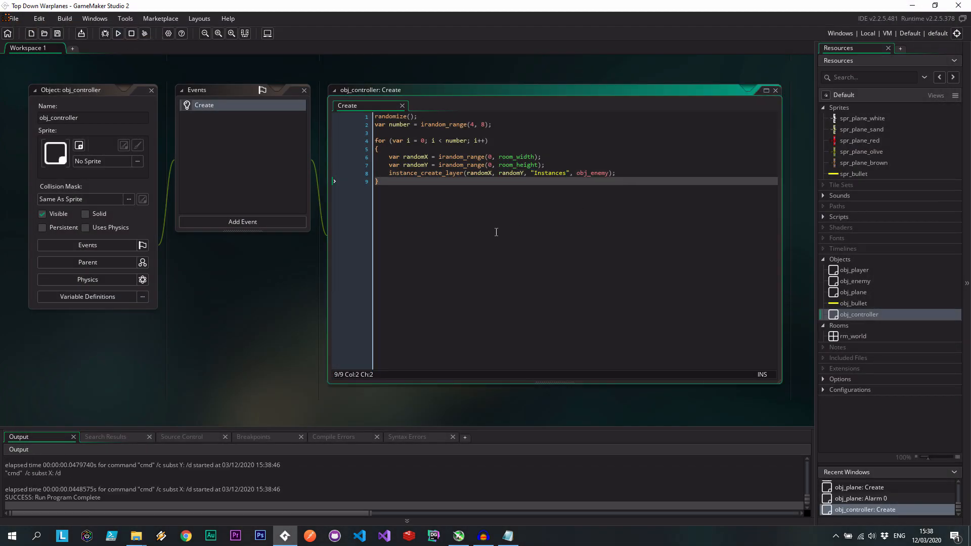
mouse_move(465, 225)
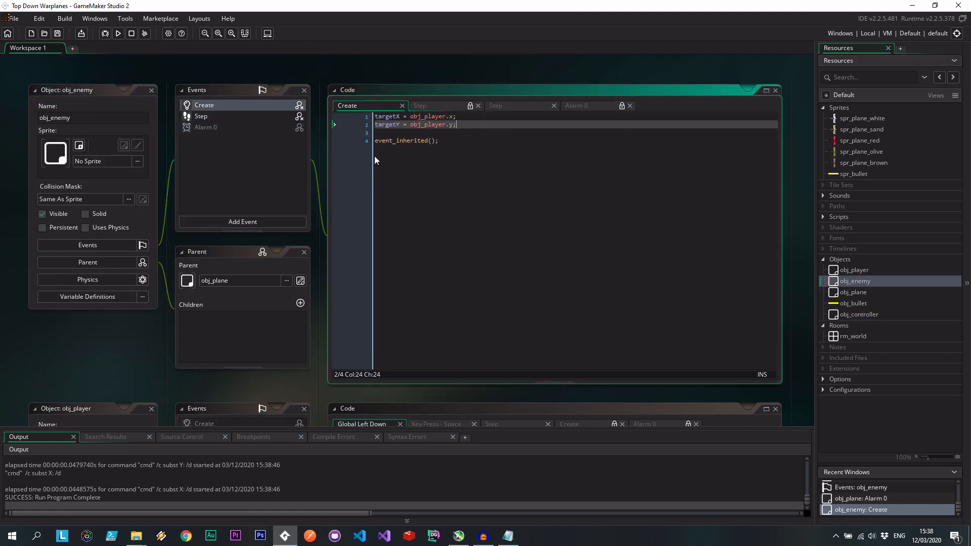
Add redirect = false; to obj_enemy's Create event below the target coordinates
key(Enter)
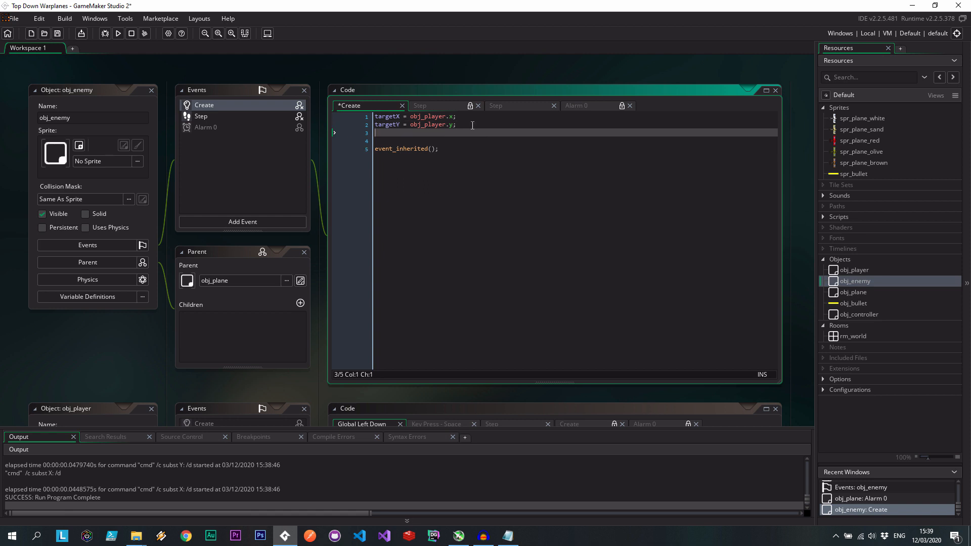
text(redirect =)
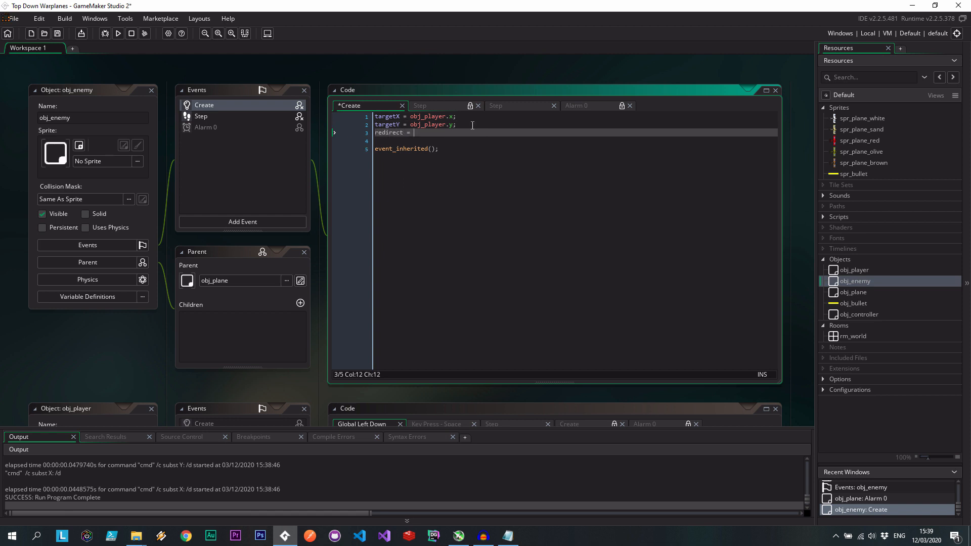
text(false;)
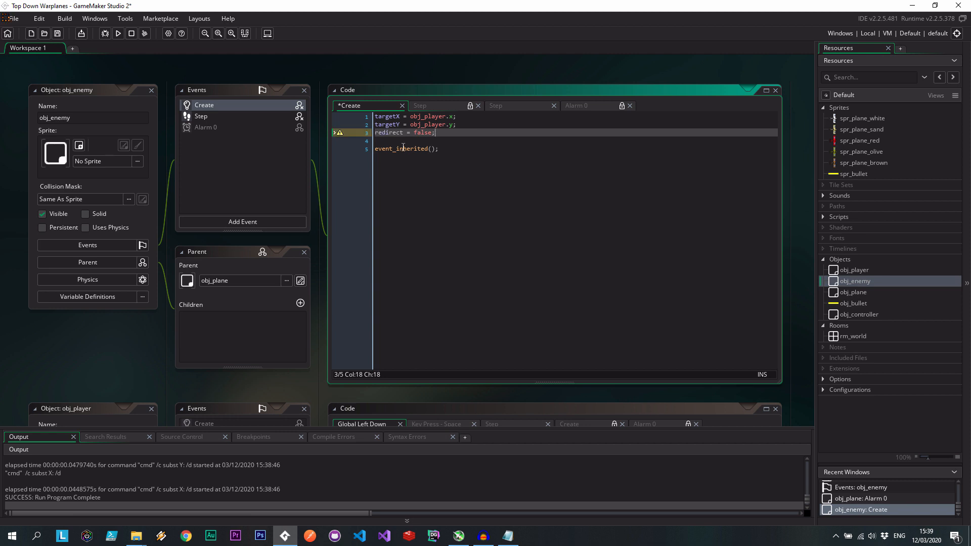
click(200, 116)
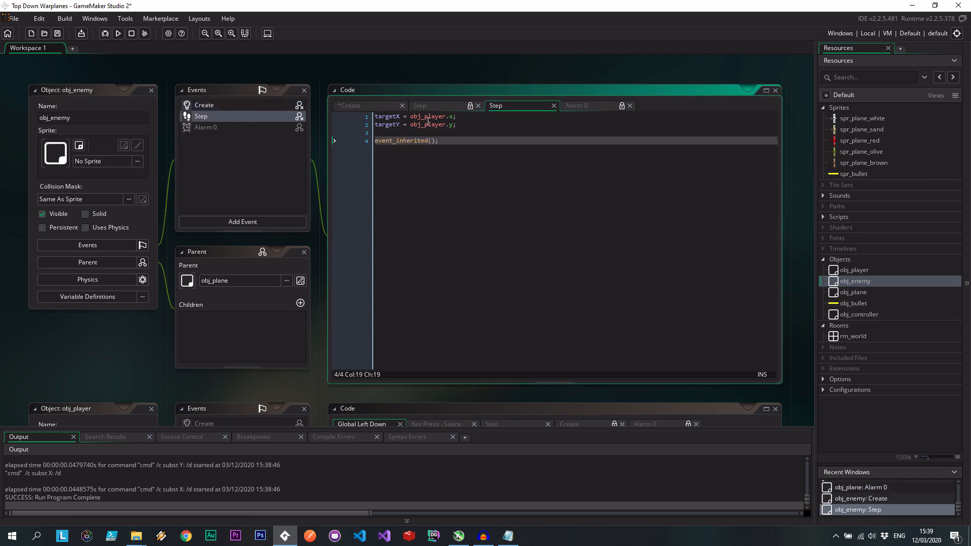
Wrap Step targeting in if (!redirect) with an inner collision_point(x, y, obj_enemy, true, true) check
key(Enter)
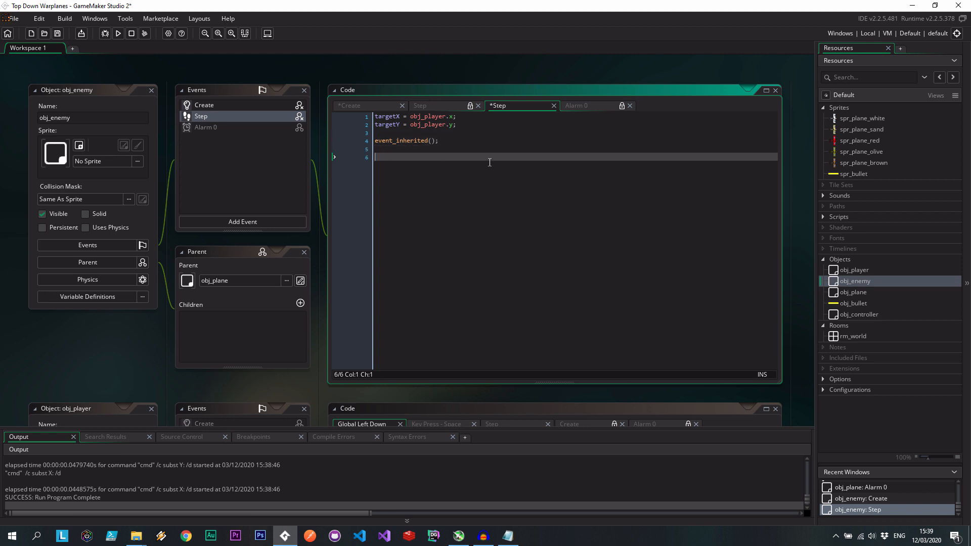
text(if (!)
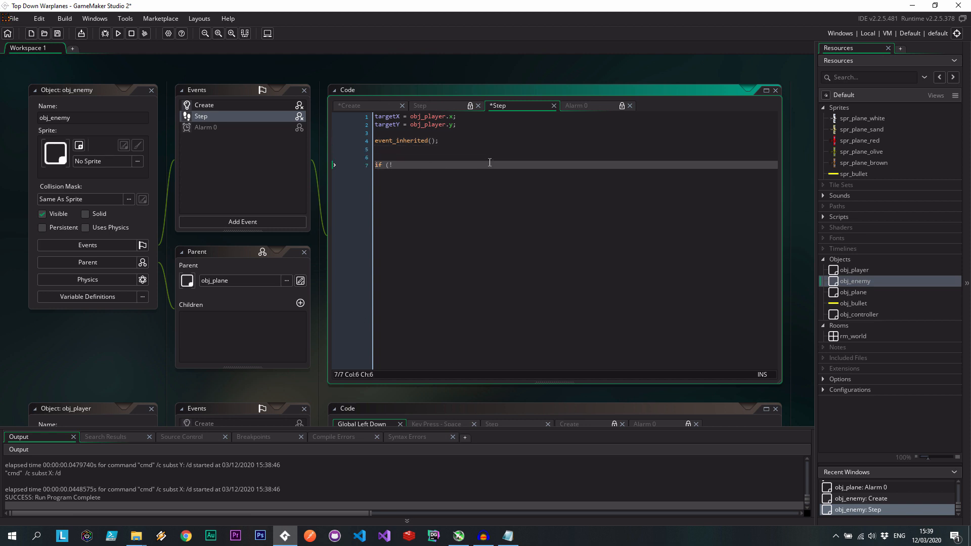
text(redirect)
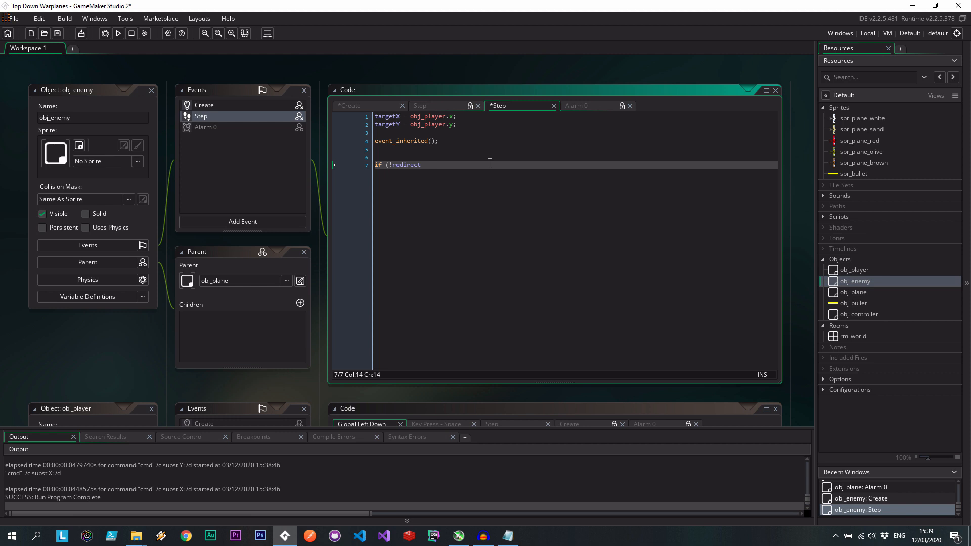
text())
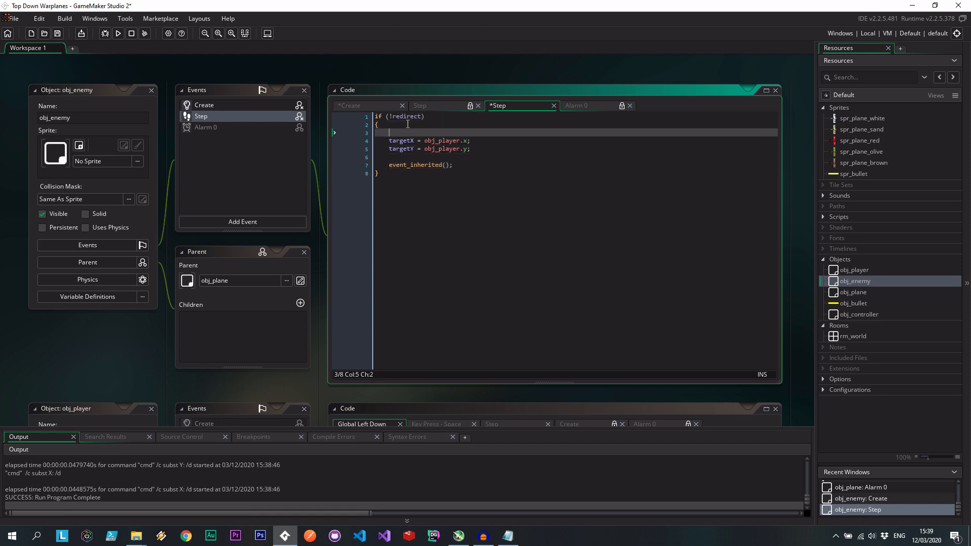
text(if (collision_point()
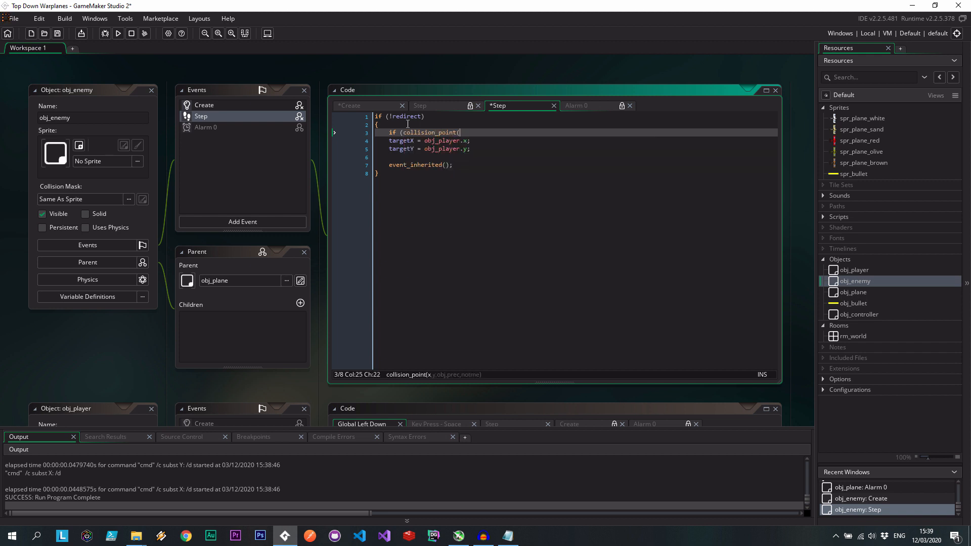
text(x, y, o)
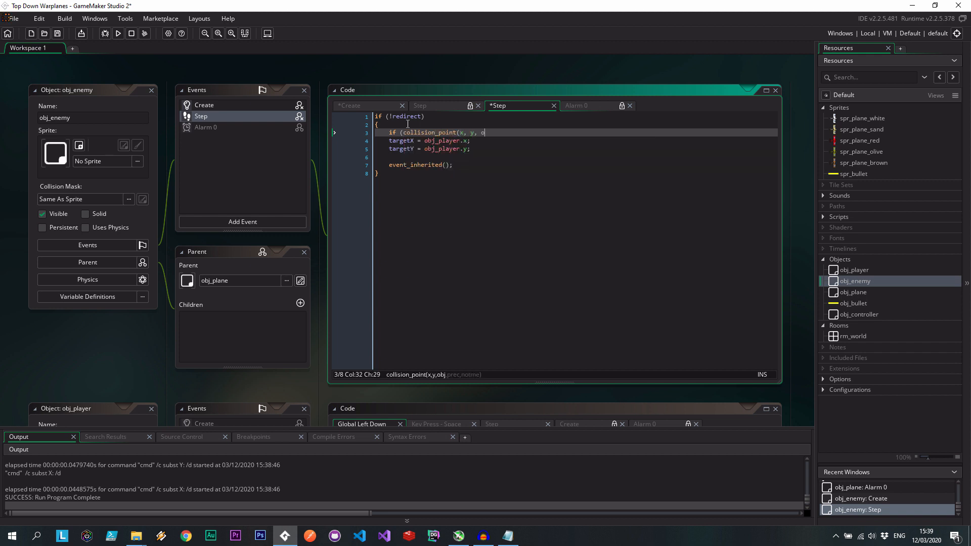
text(bj_enemy)
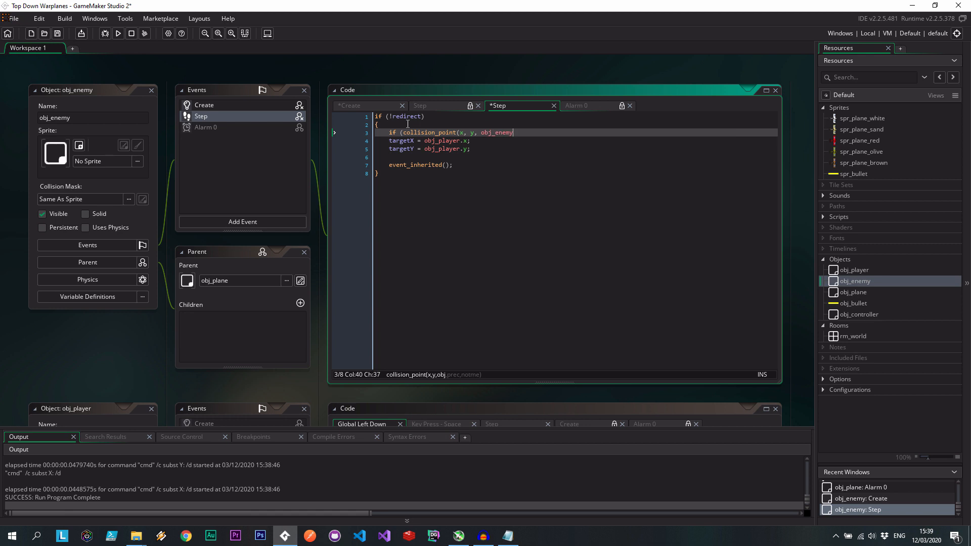
text(, true)
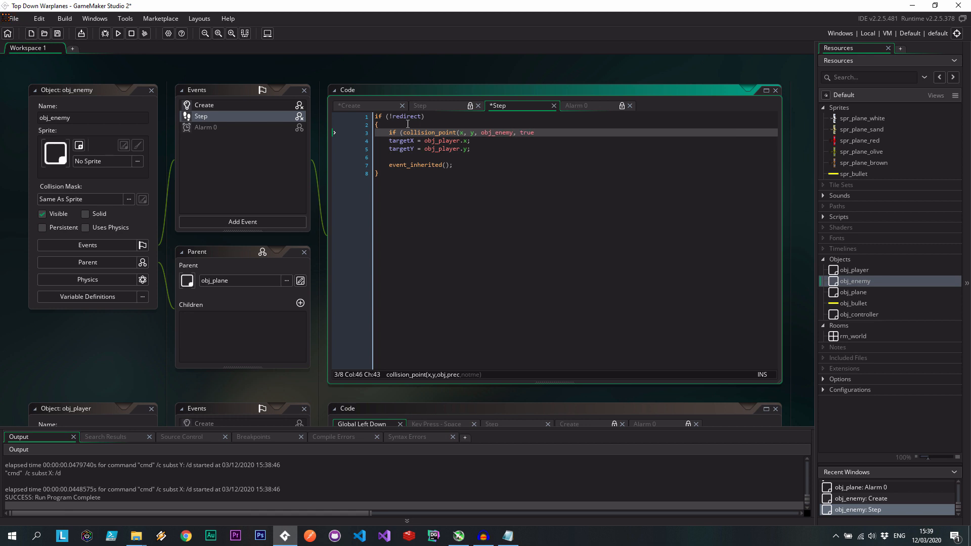
text(, true)
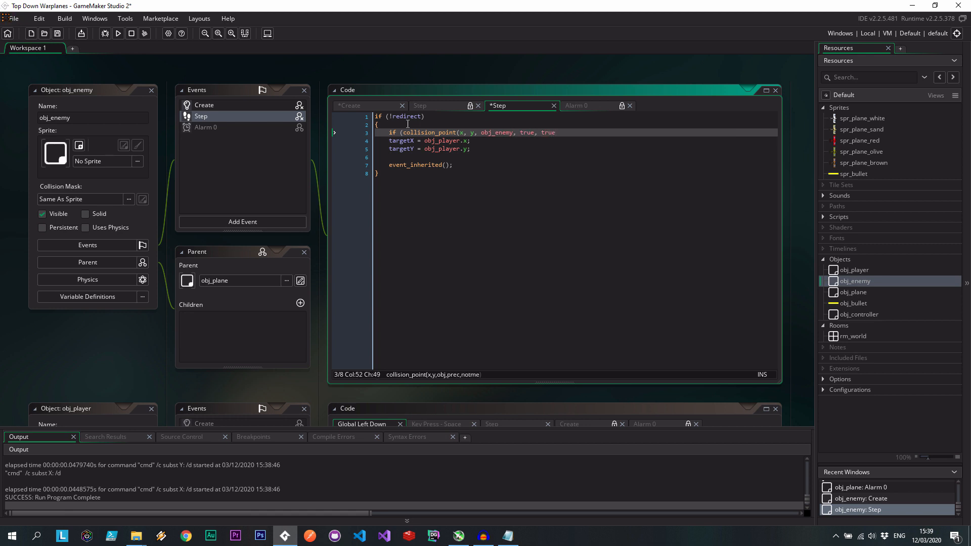
text()))
text({)
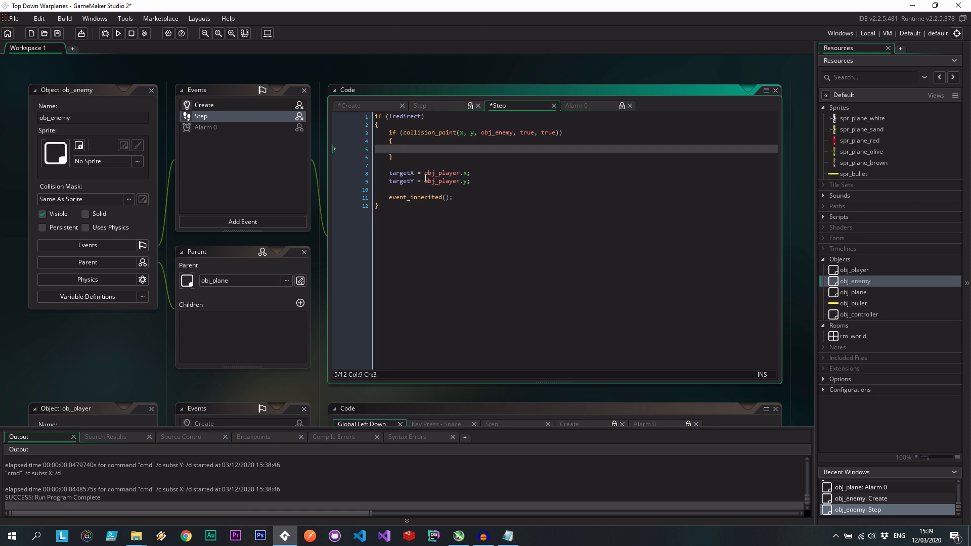
On collision set redirect = true and alarm[1] = room_speed * 1, else keep chasing the player
text(redirect)
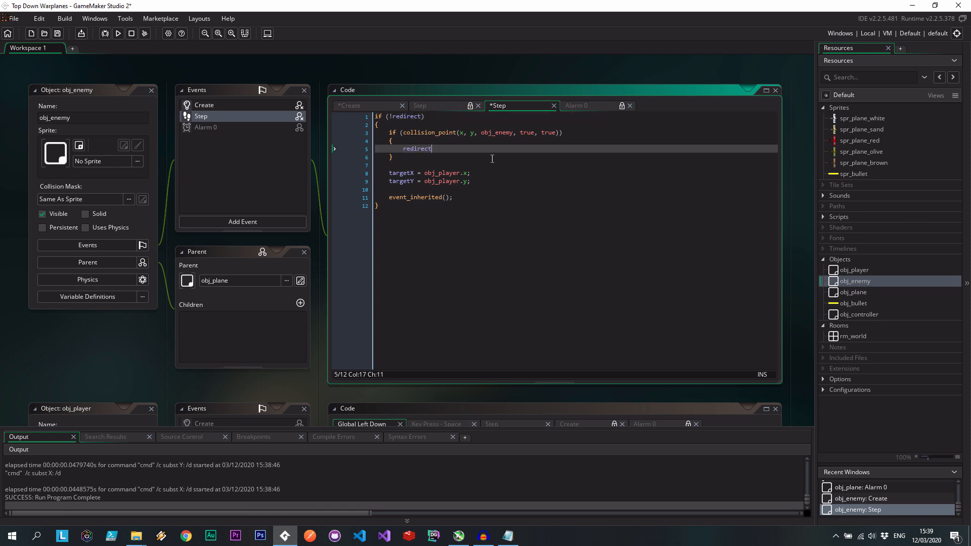
text(= true;)
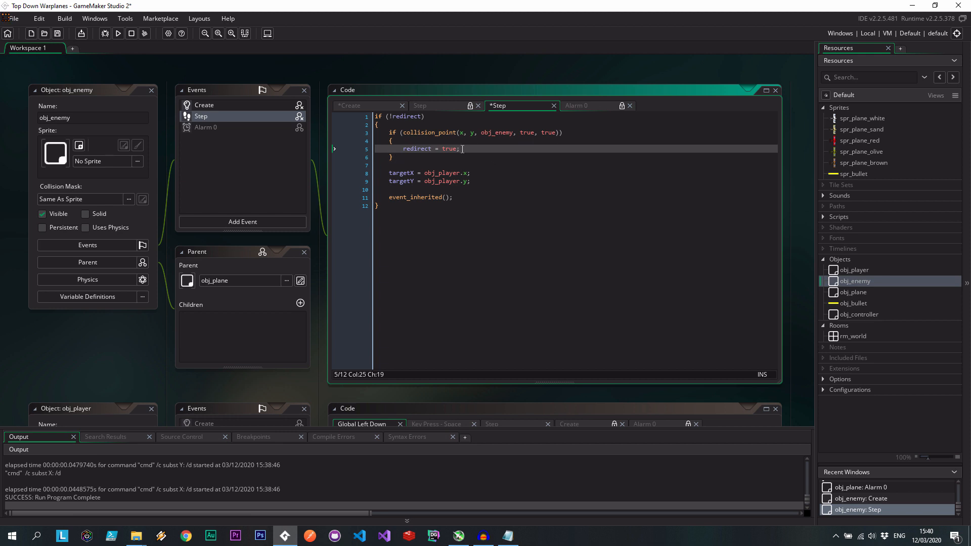
text(alarm)
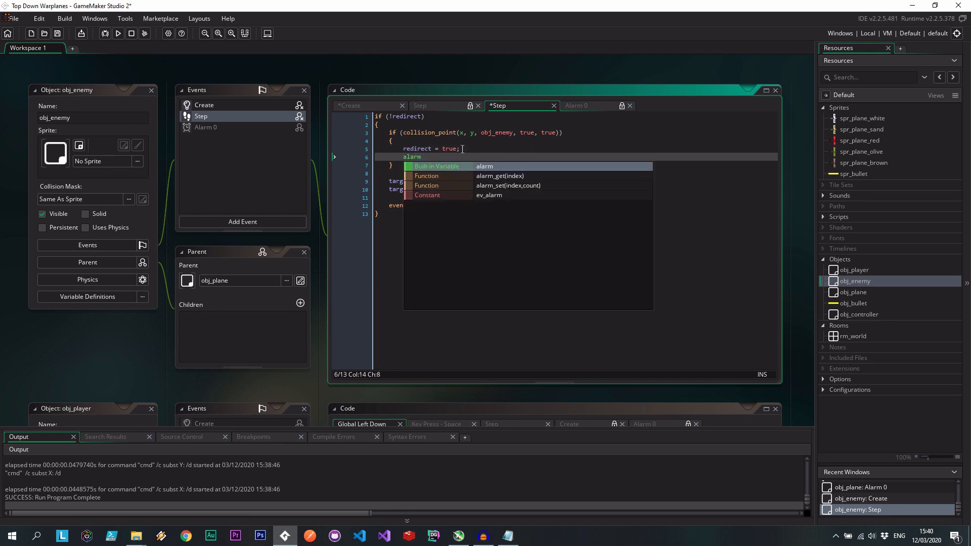
text([1] =)
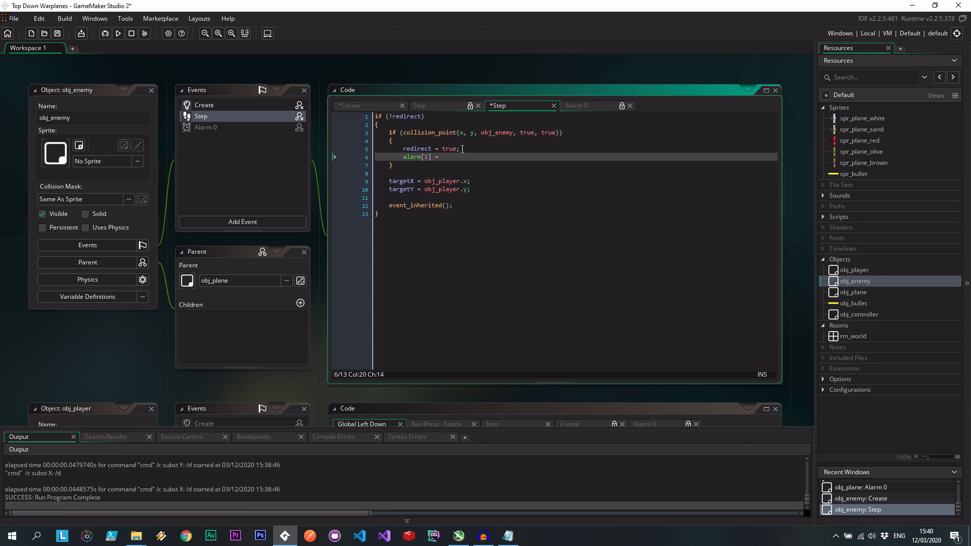
text(room)
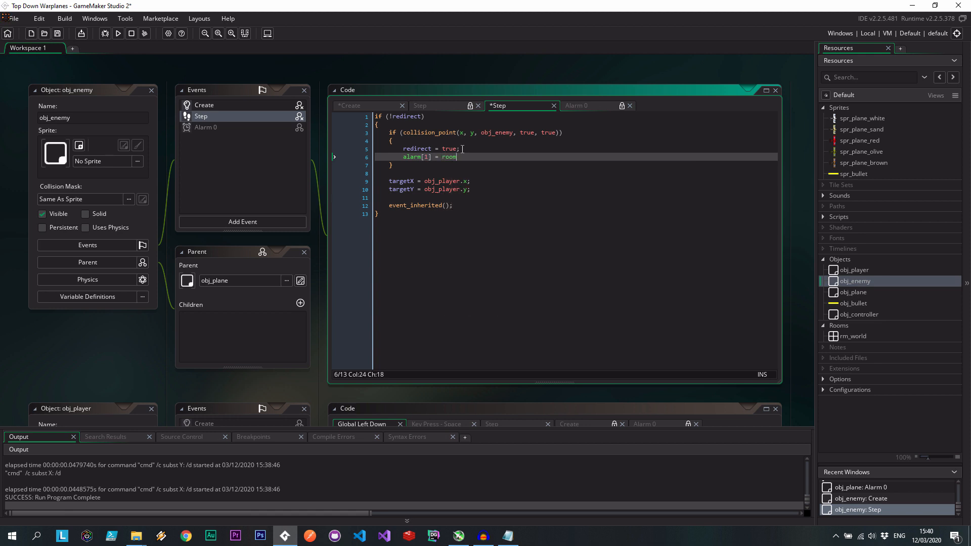
text(speed *)
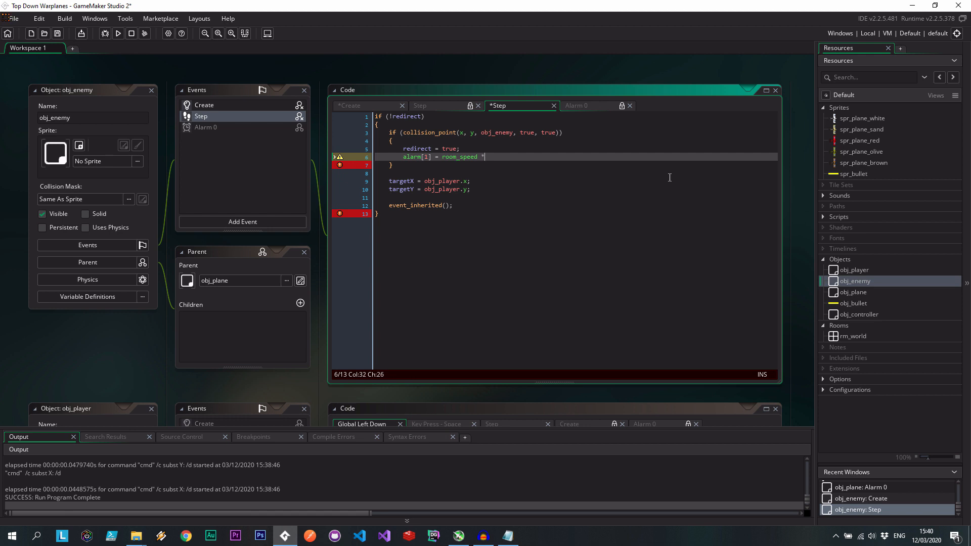
text(1;)
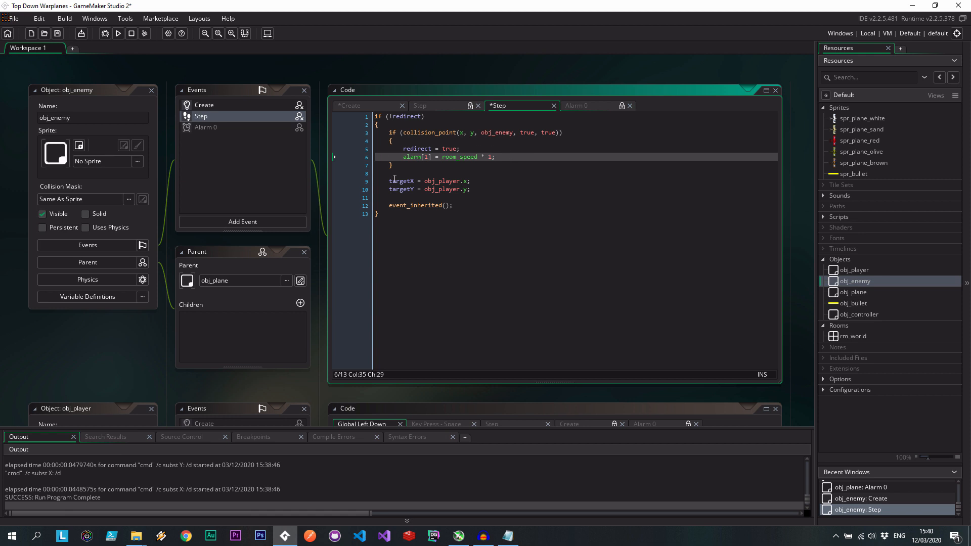
text(esle)
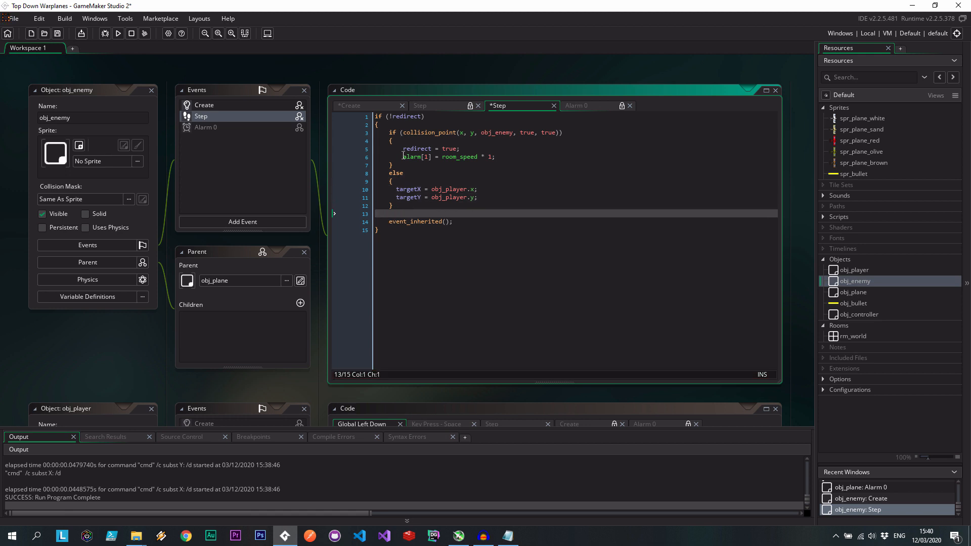
click(430, 197)
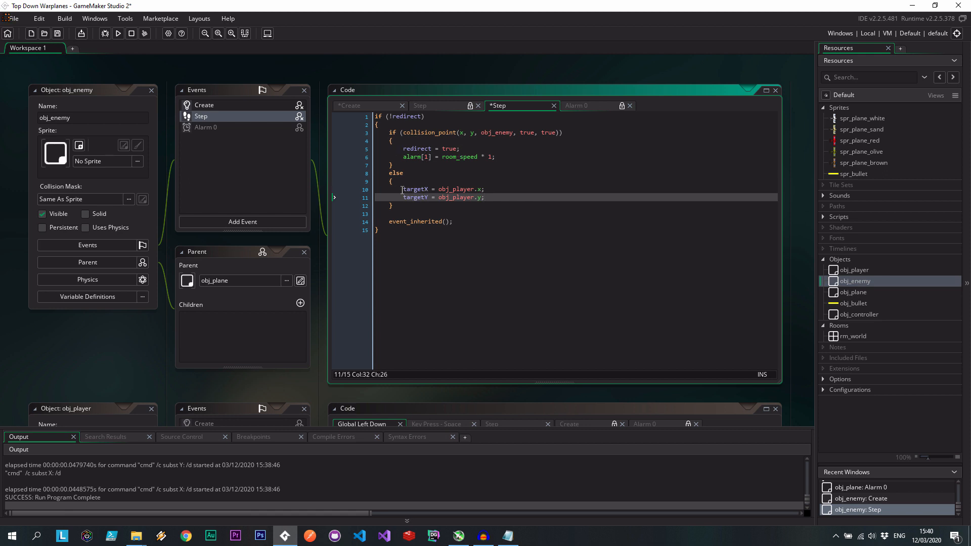
click(242, 221)
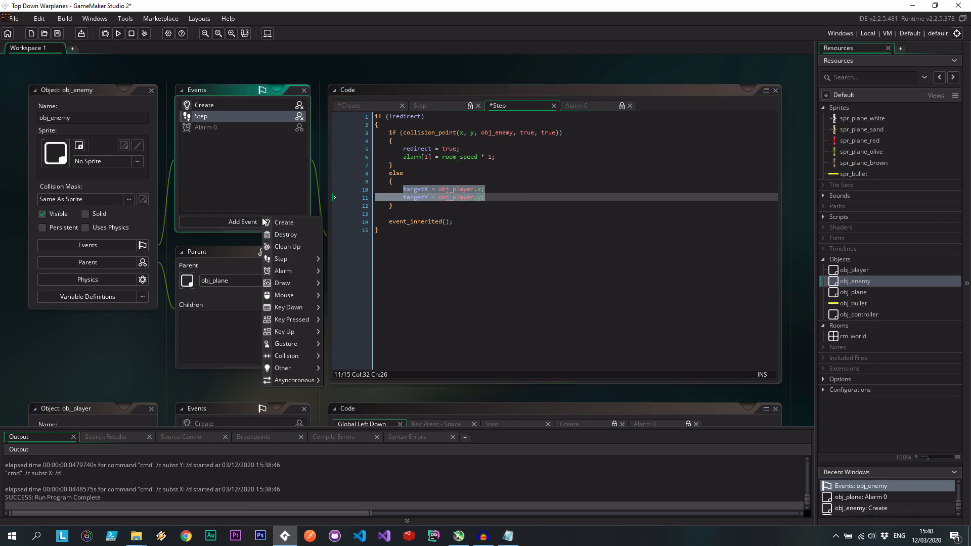
Add an Alarm 1 event to obj_enemy and change the Step code to alarm[1] = room_speed * 2
click(283, 272)
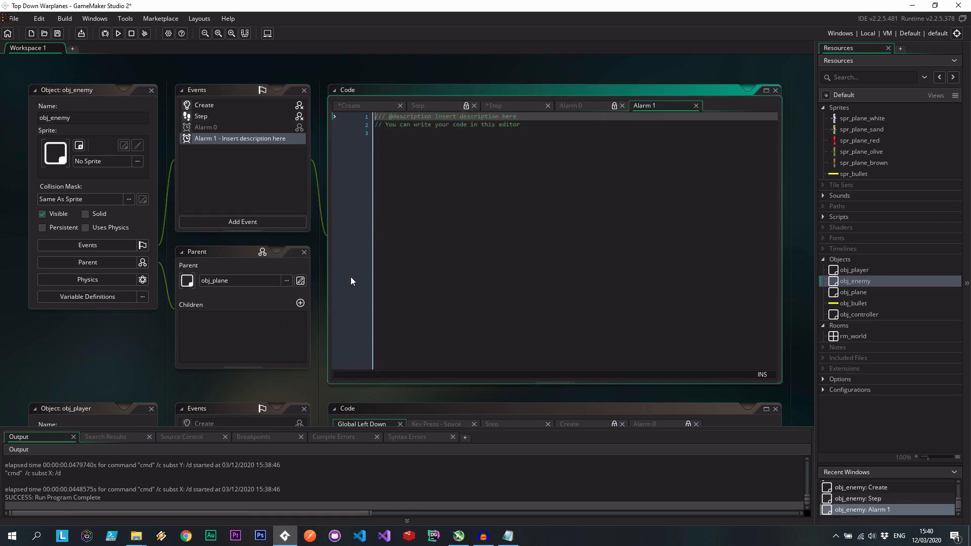
text(rexi)
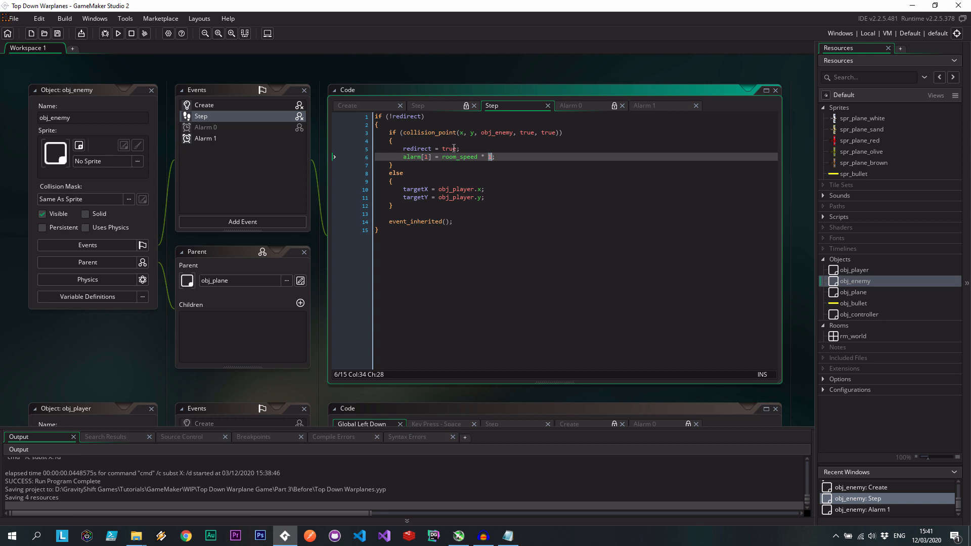
text(3)
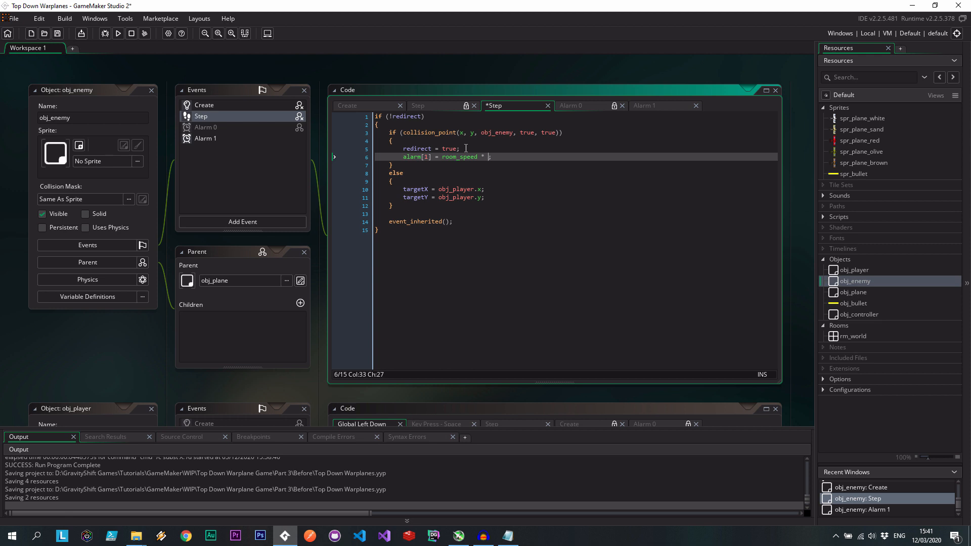
text(2)
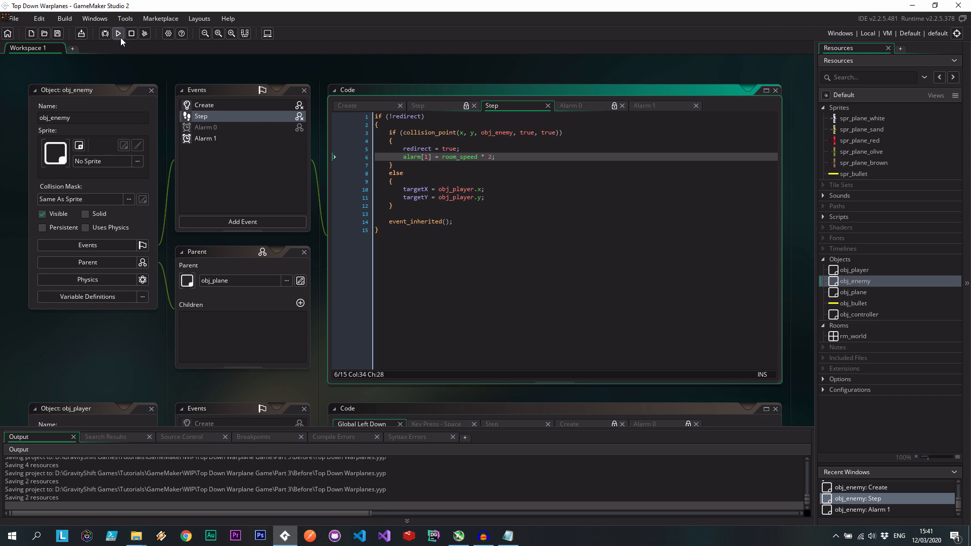
Run the game and watch four planes flying with enemies chasing the player
click(118, 33)
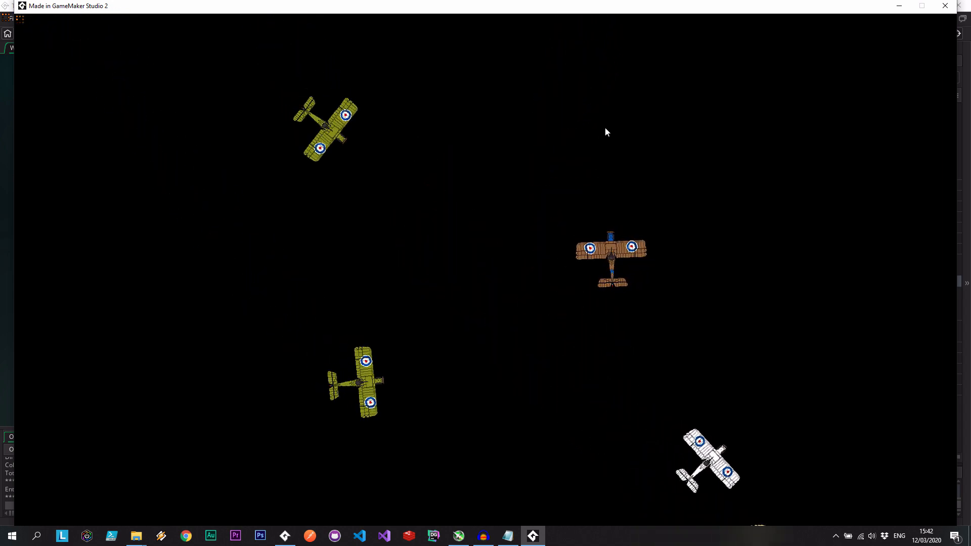
mouse_move(466, 155)
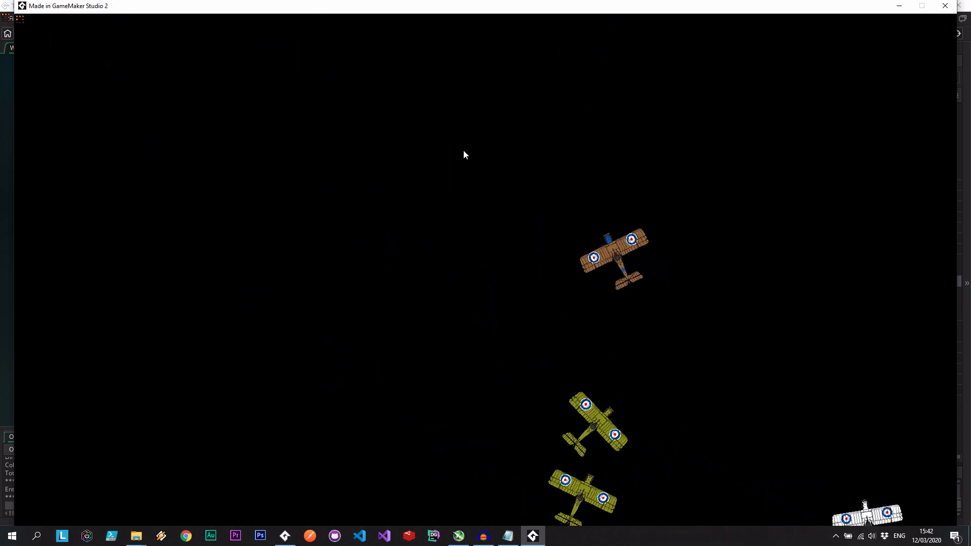